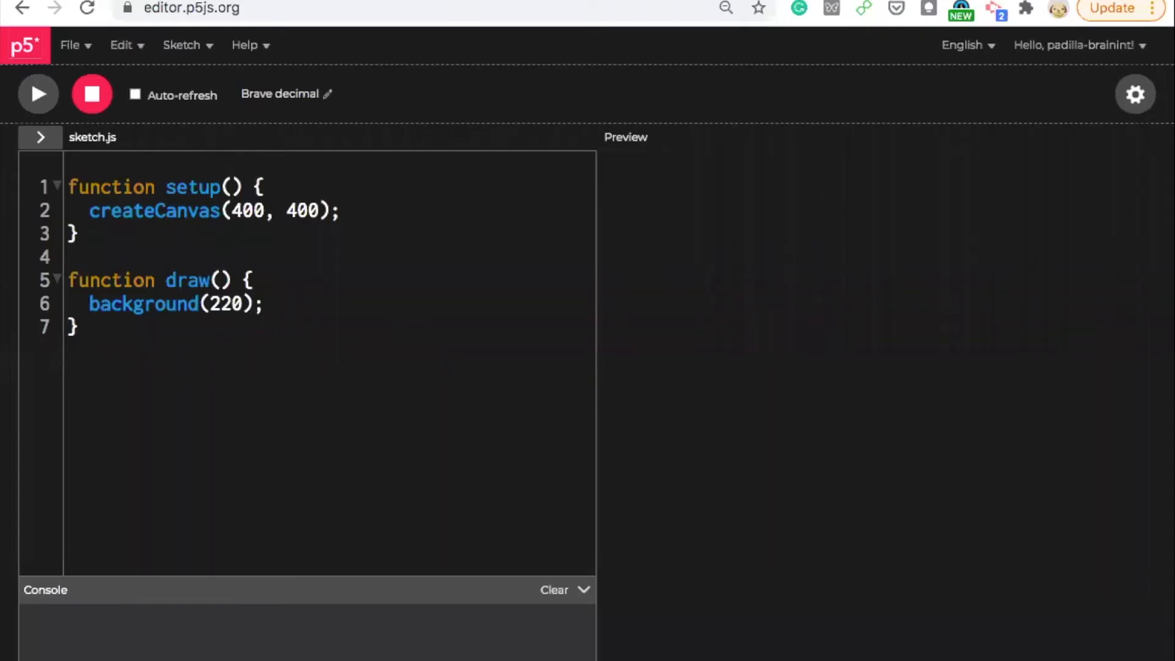
pyautogui.moveTo(826, 279)
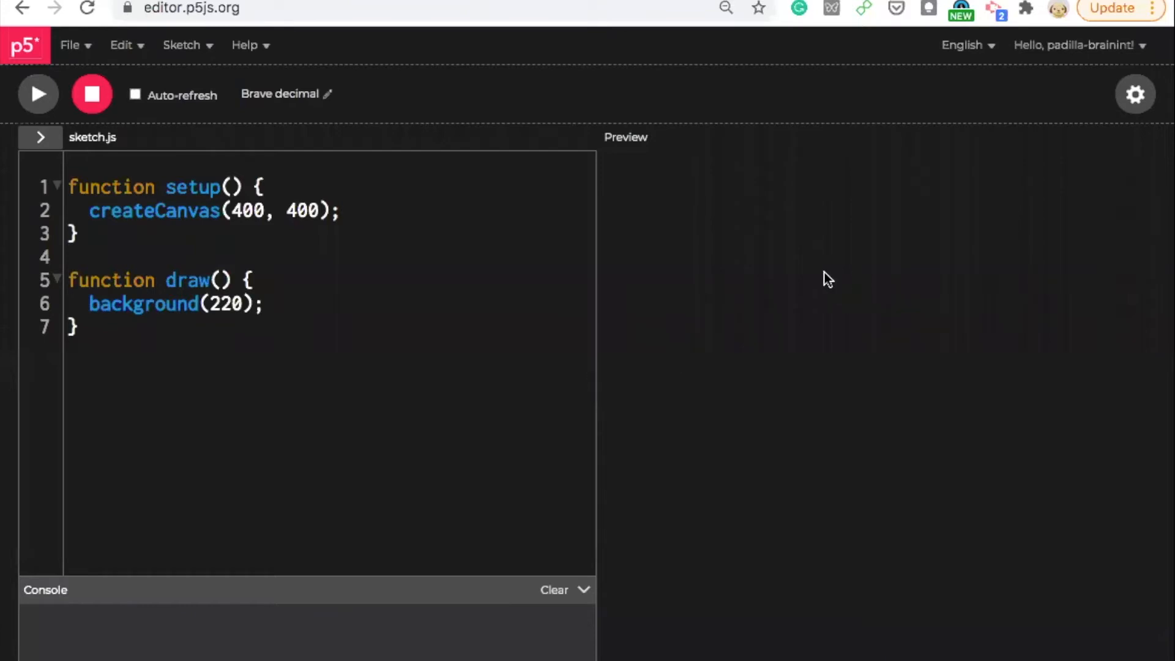
# Rename the sketch to MouseClicked and return to the code.
pyautogui.click(282, 93)
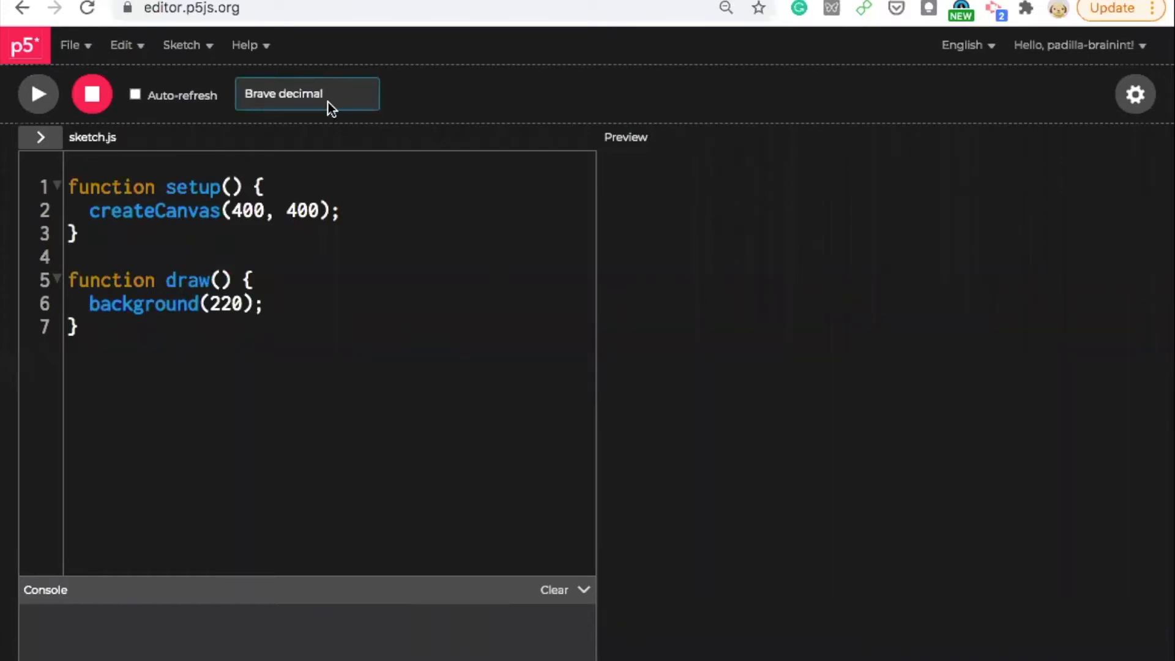
pyautogui.write('MouseCli')
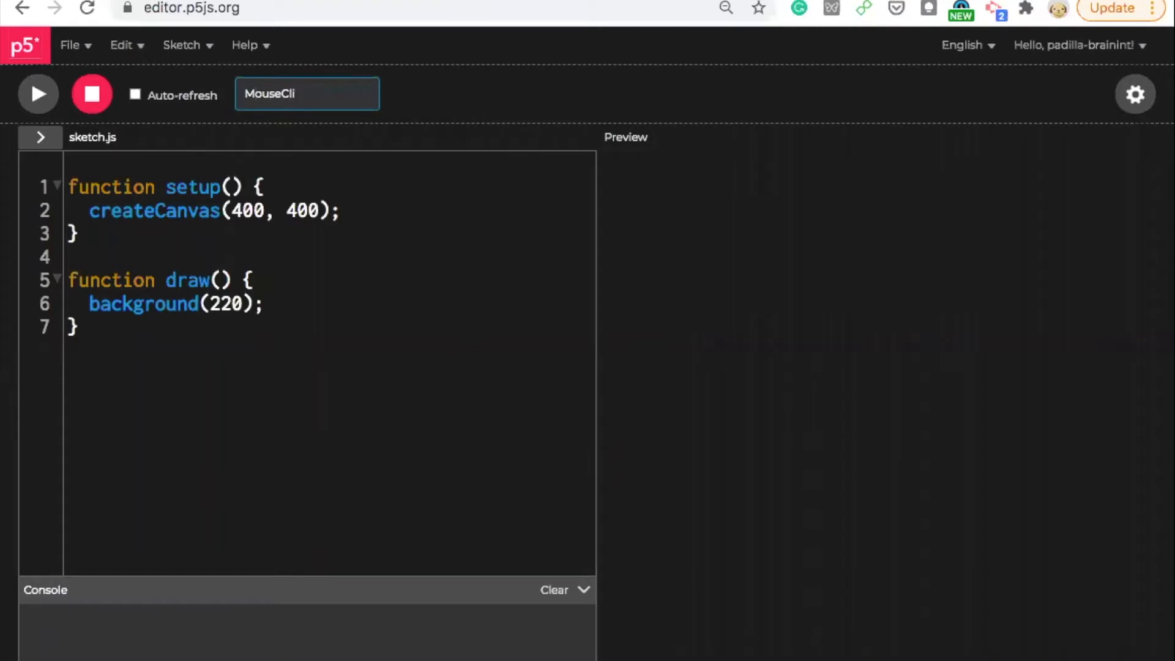
pyautogui.click(306, 94)
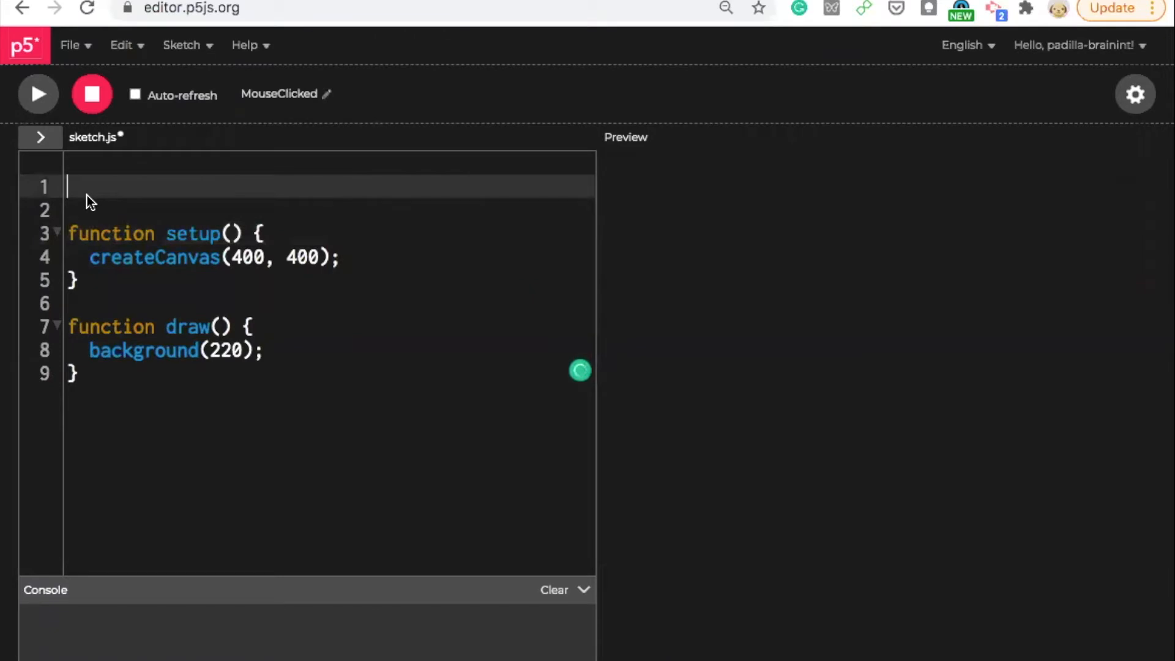
# Declare var value1 = 0; at the top, replacing an initial let keyword.
pyautogui.write('let')
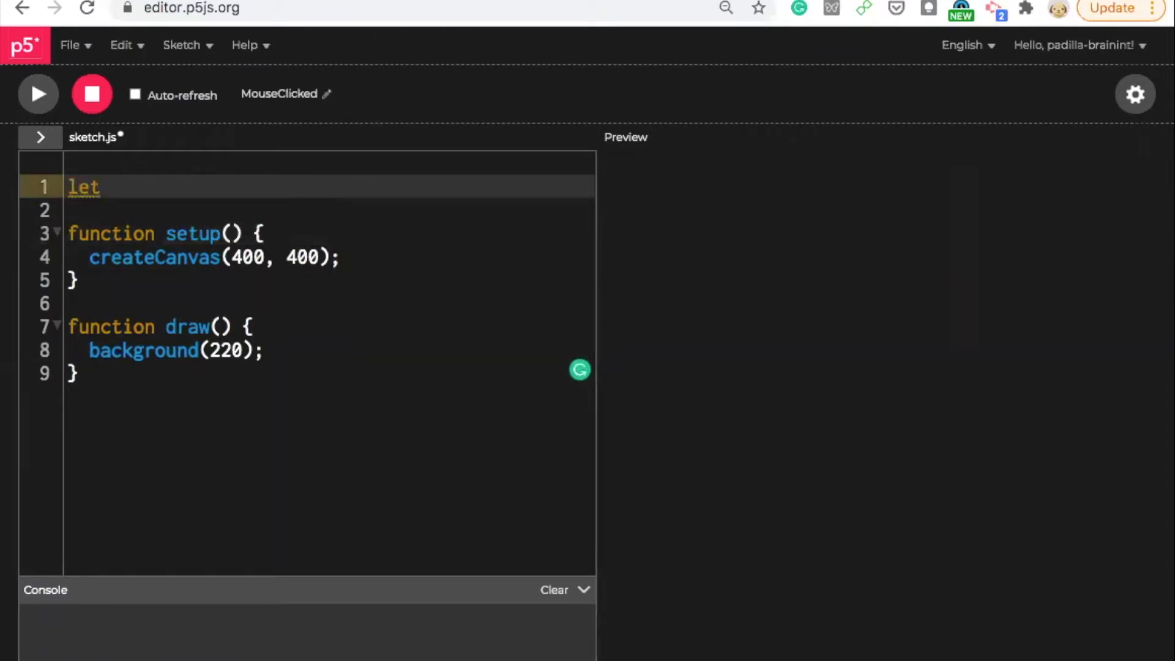
pyautogui.press('Backspace')
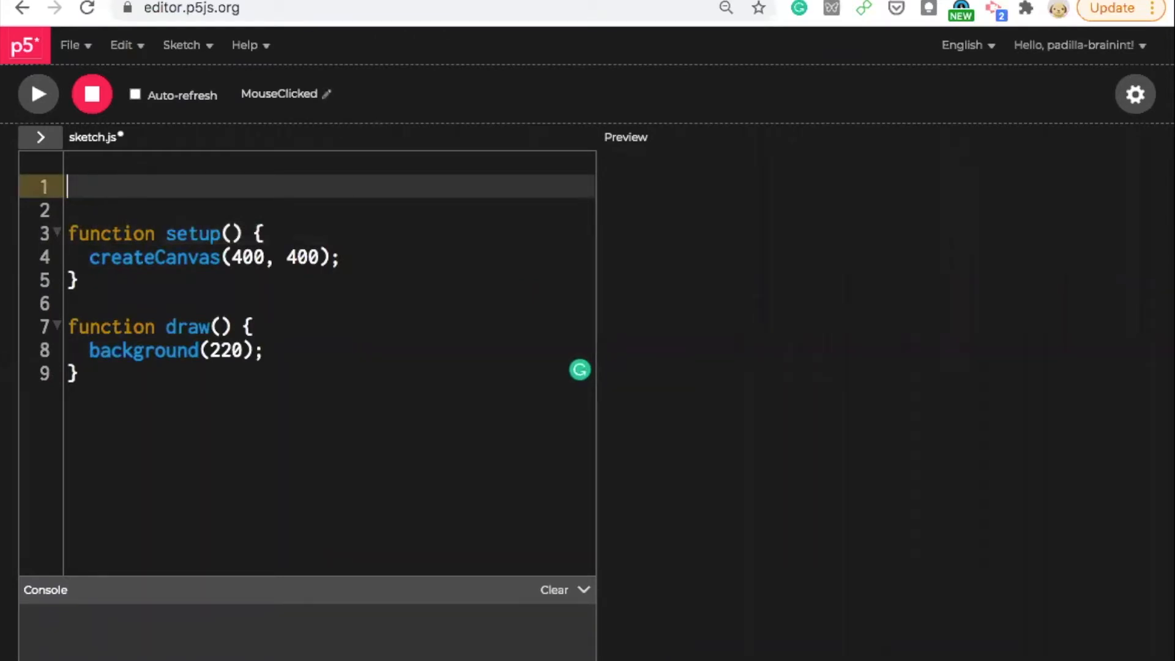
pyautogui.write('var')
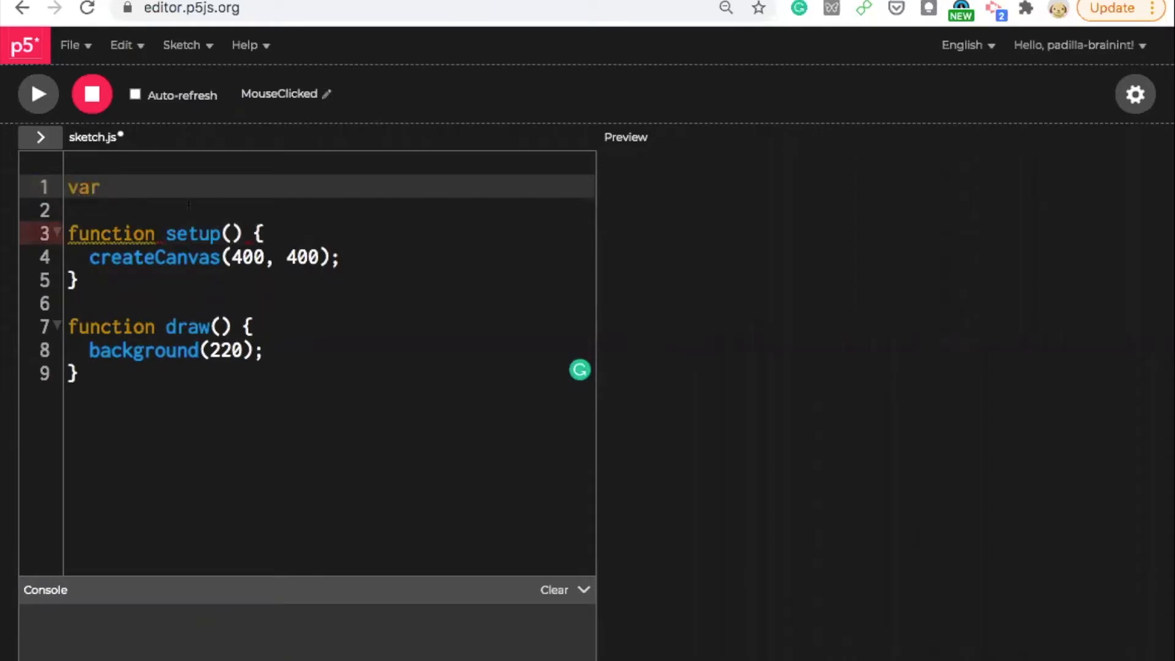
pyautogui.moveTo(112, 198)
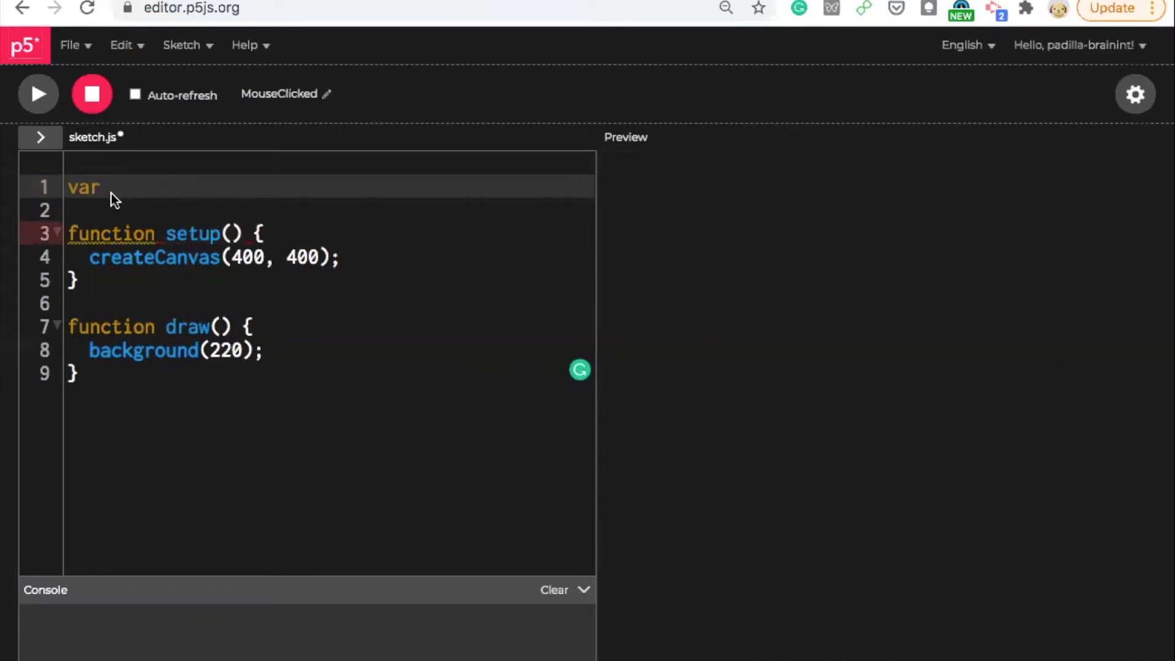
pyautogui.write('val')
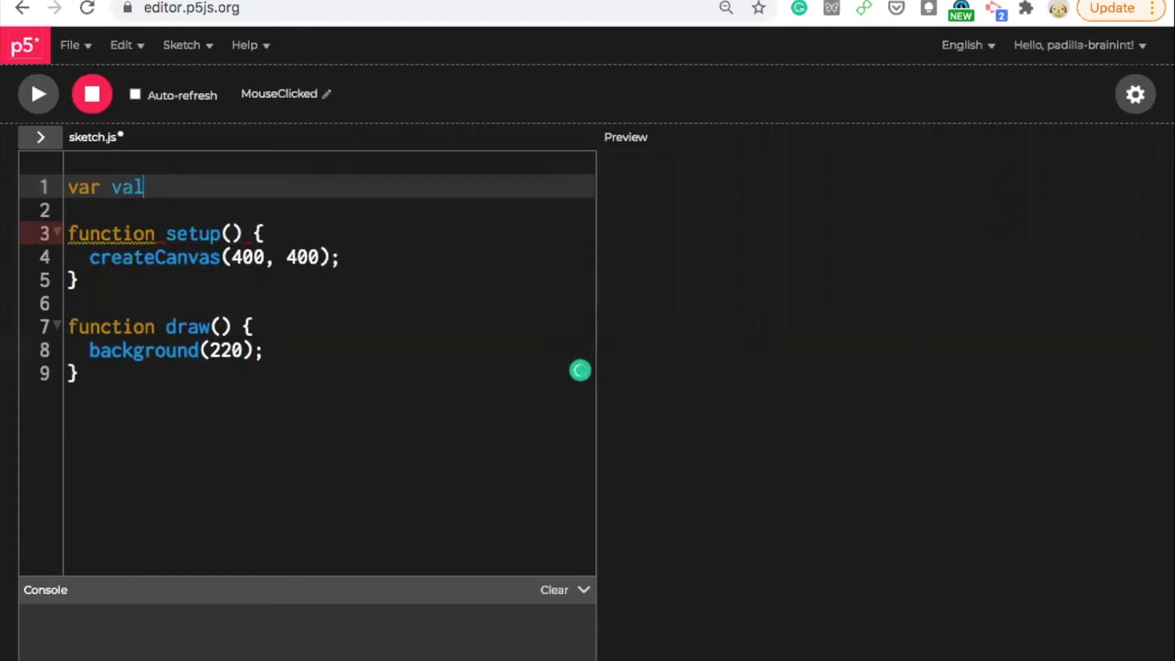
pyautogui.write('u')
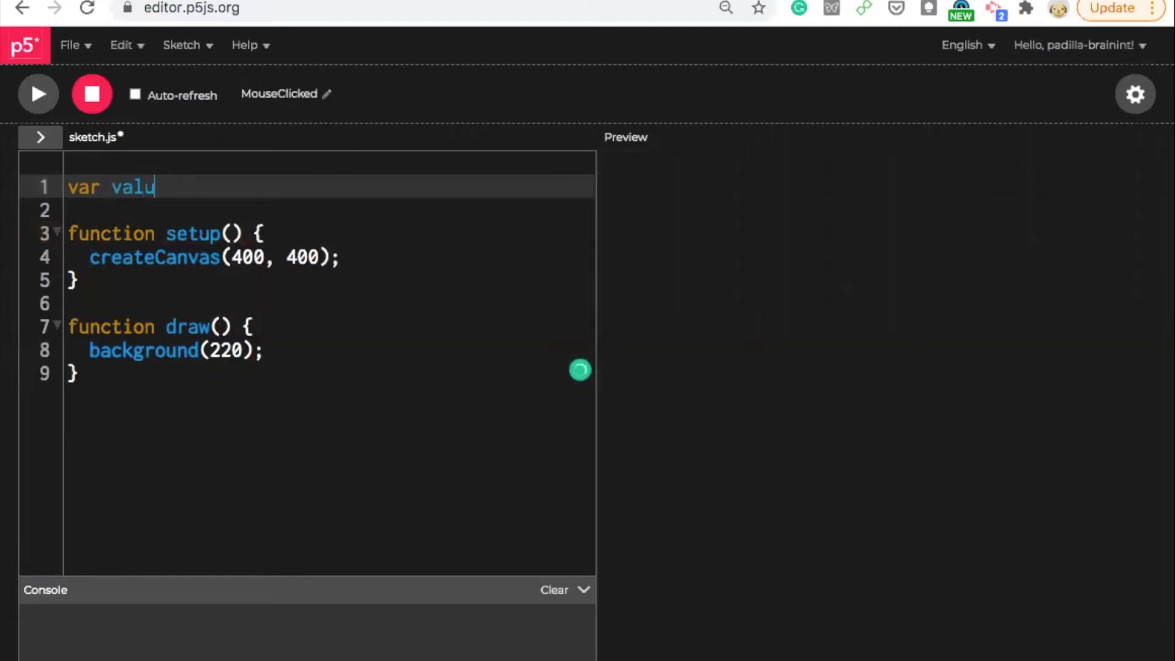
pyautogui.write('e1')
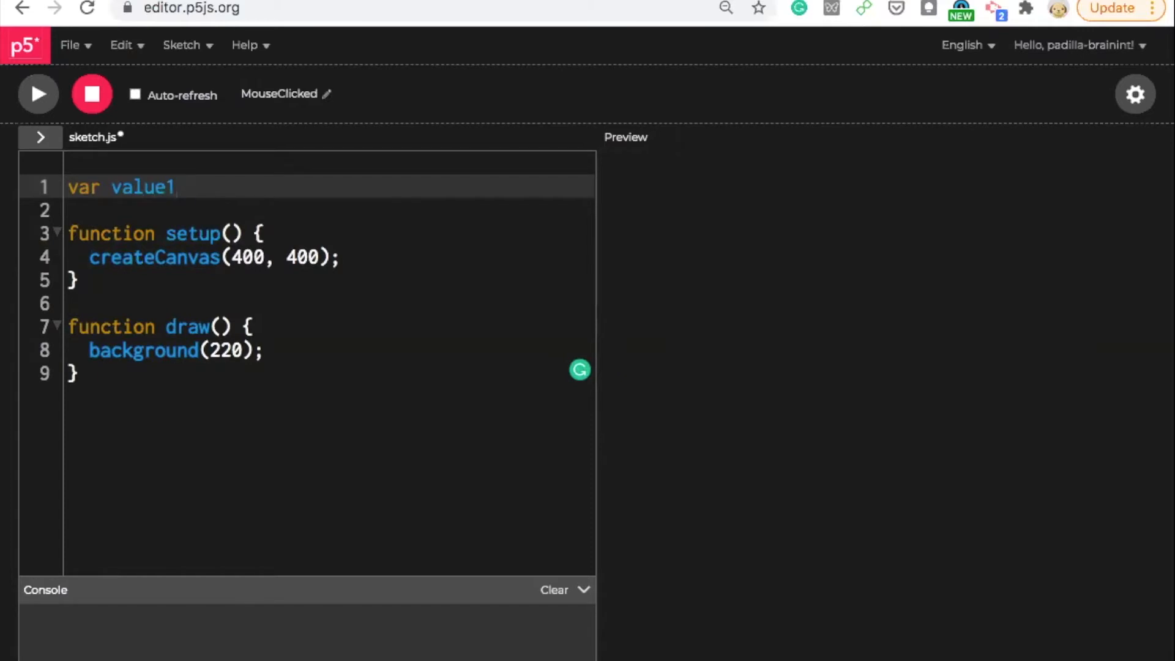
pyautogui.write('= 0')
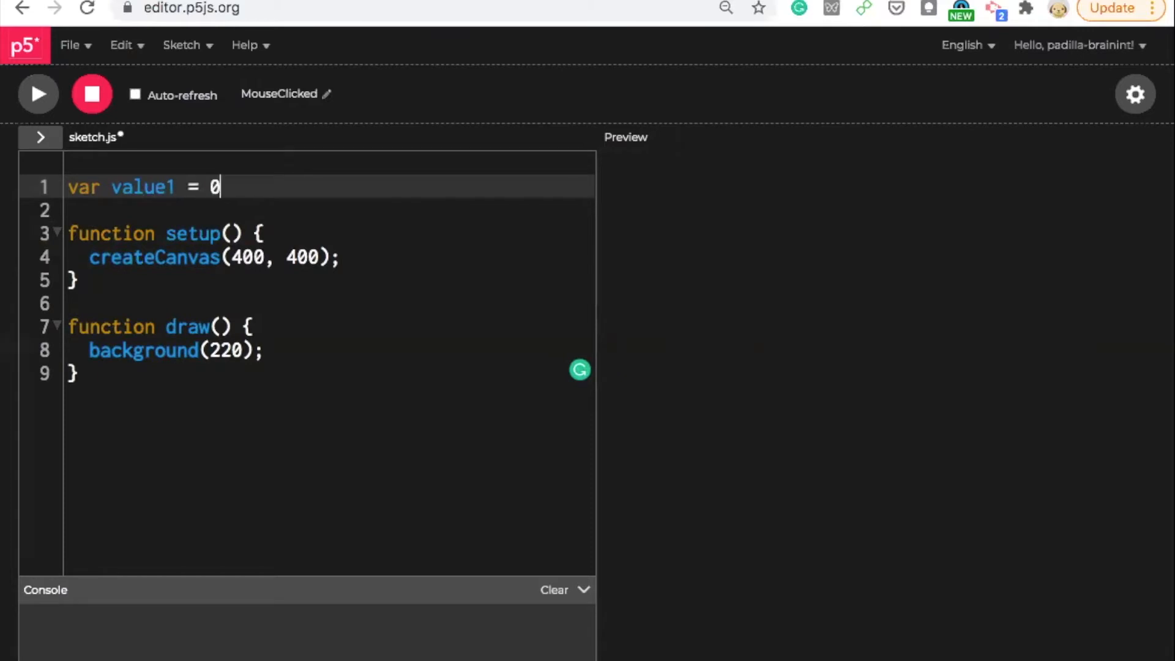
pyautogui.write(';')
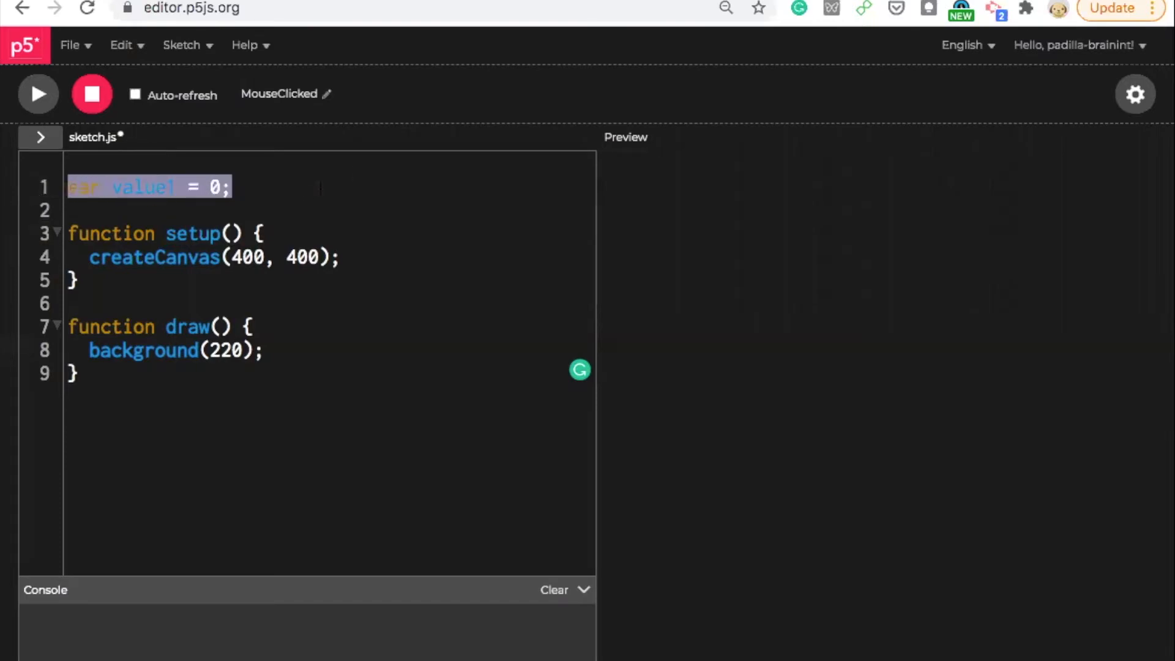
pyautogui.click(116, 186)
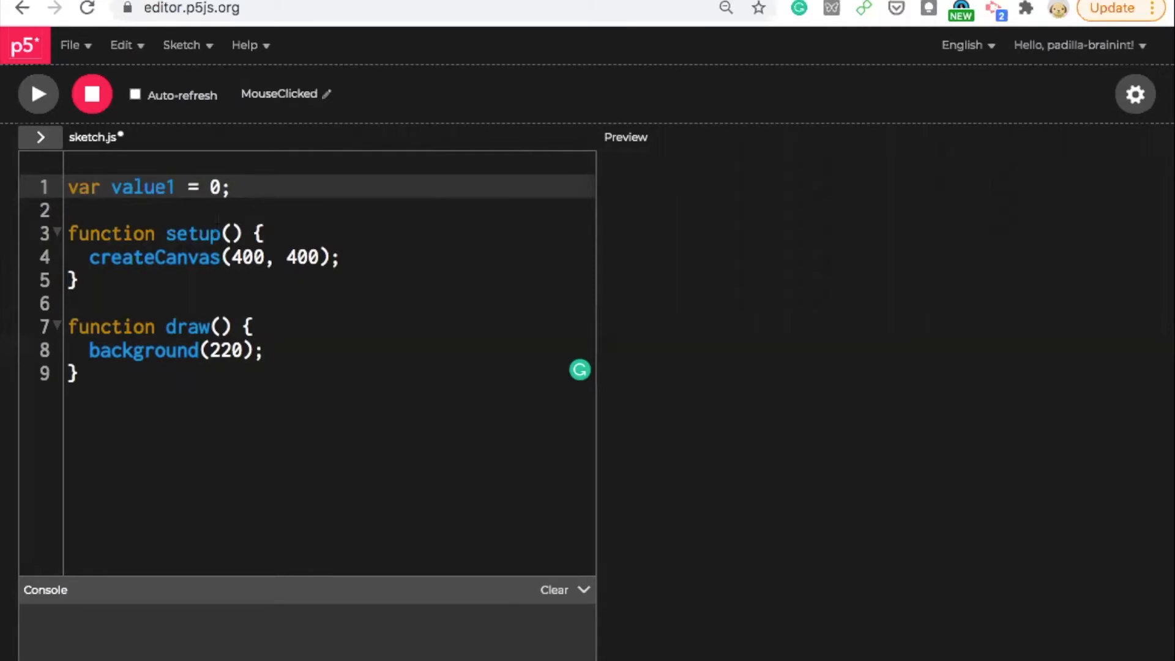
pyautogui.moveTo(117, 393)
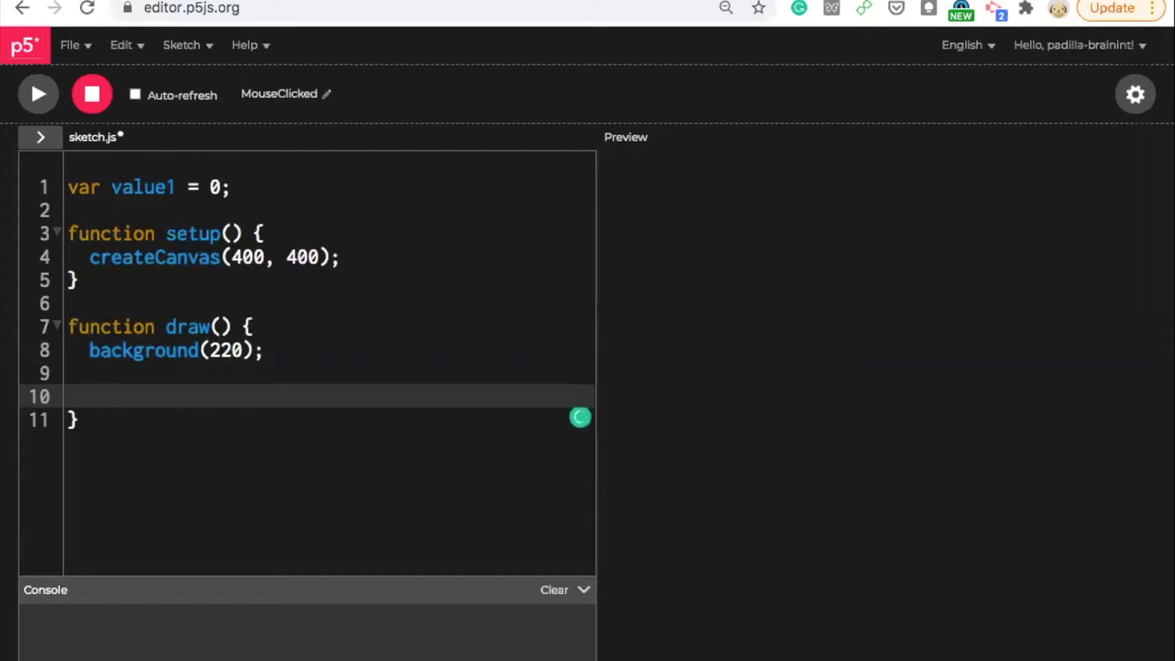
# Draw a circle with ellipse(200,200,200,200); inside draw.
pyautogui.write('ellipse(')
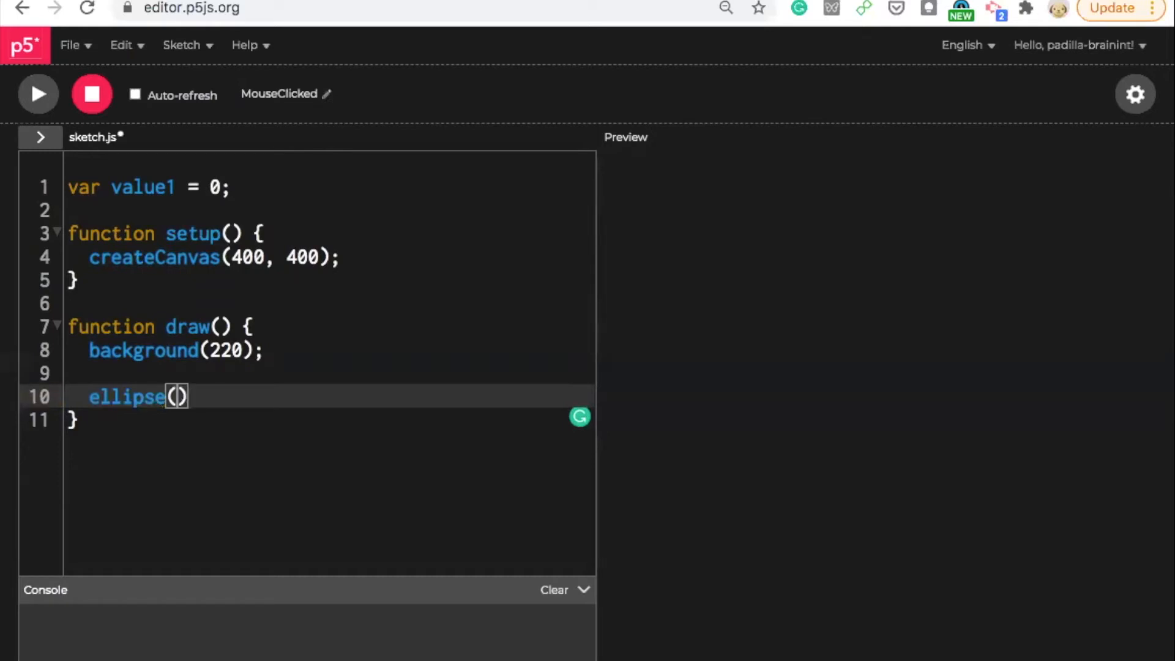
pyautogui.write('200,200')
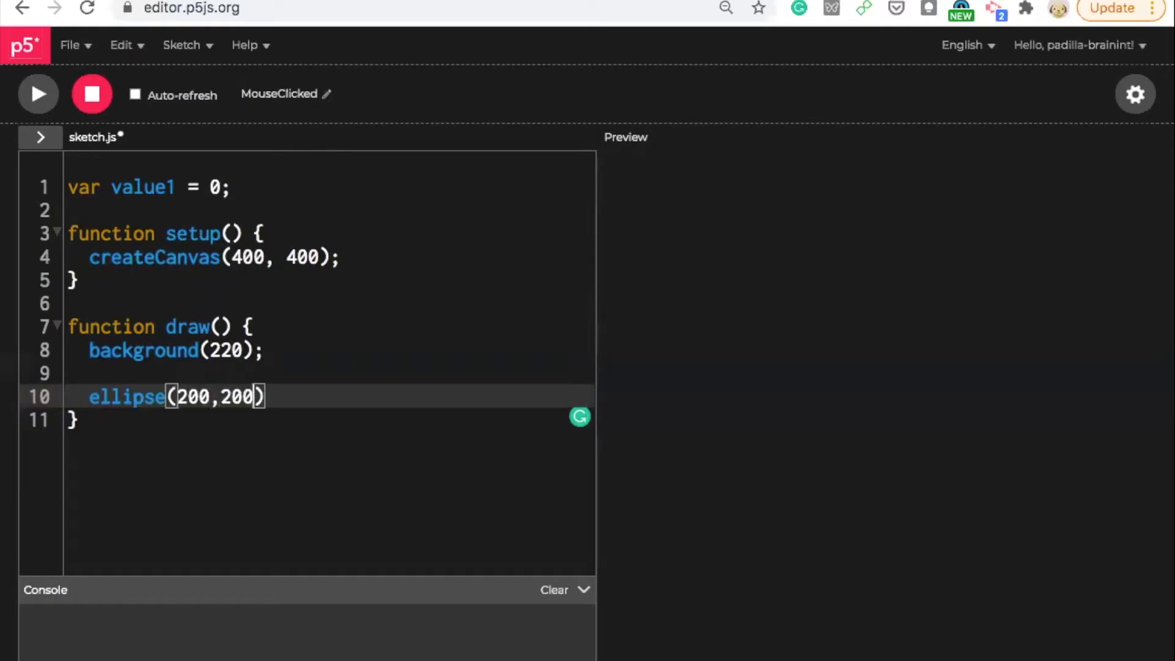
pyautogui.write(',')
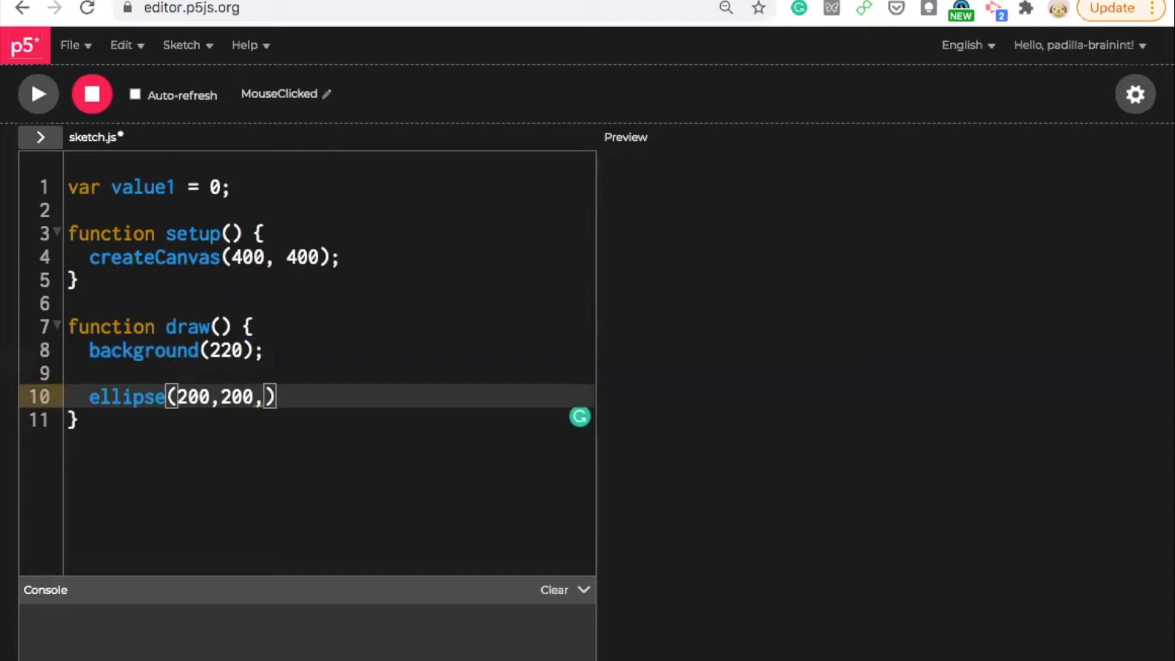
pyautogui.write('200,200')
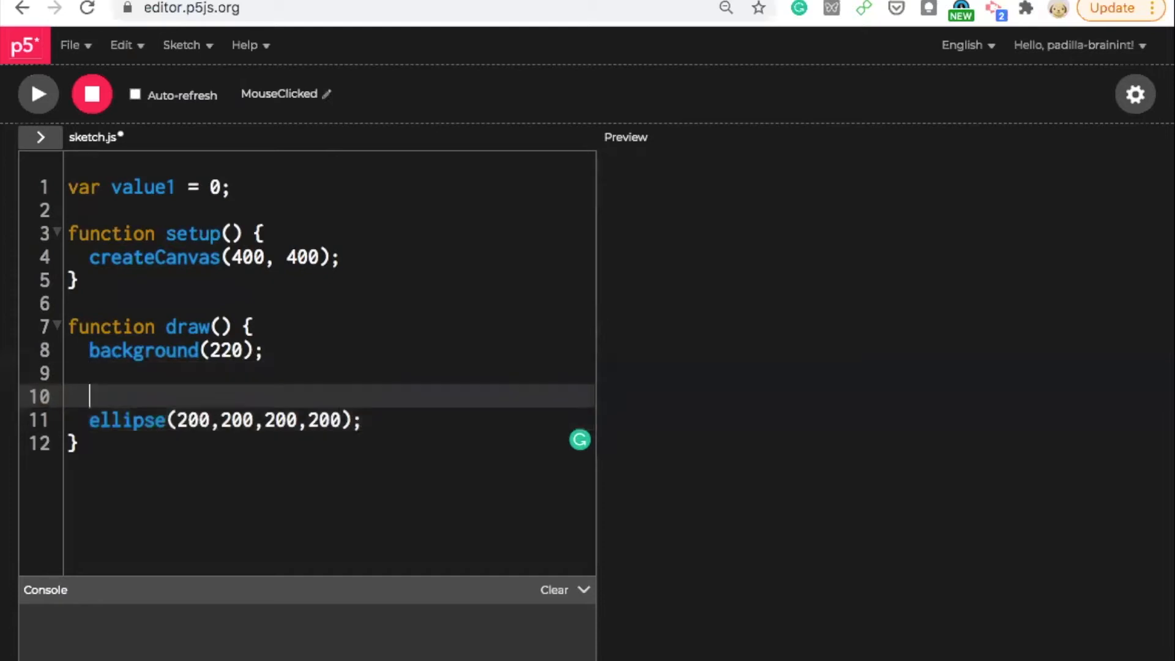
# Add fill(value1); above the ellipse, correcting the mistyped variable name.
pyautogui.write('fill')
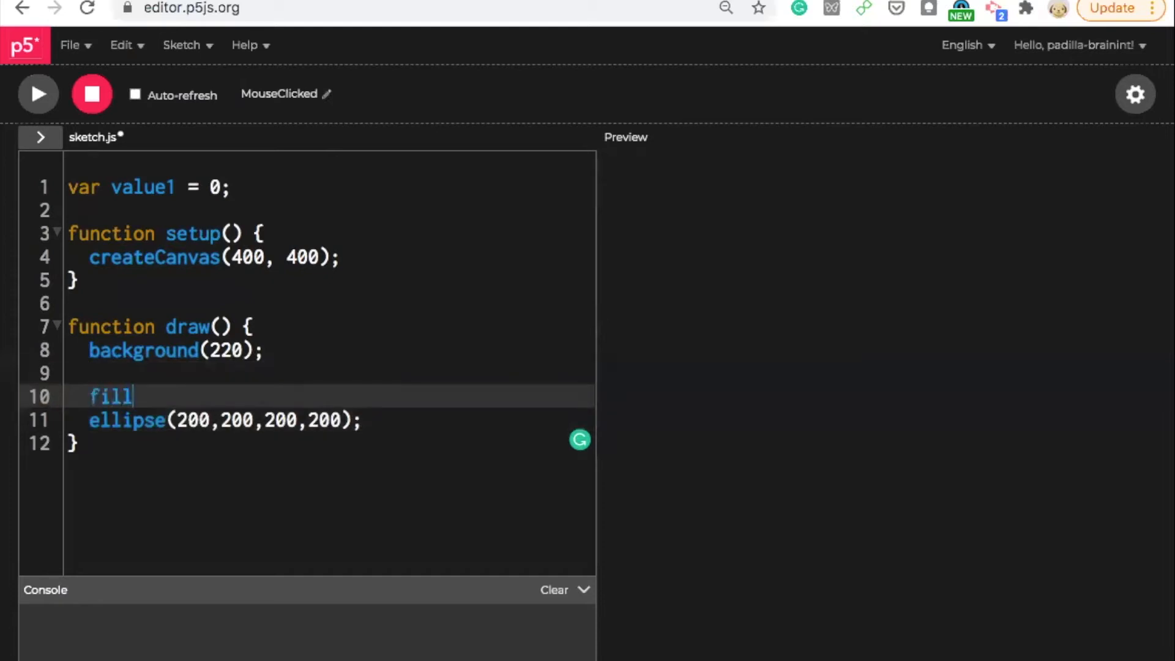
pyautogui.write('(vqalue)')
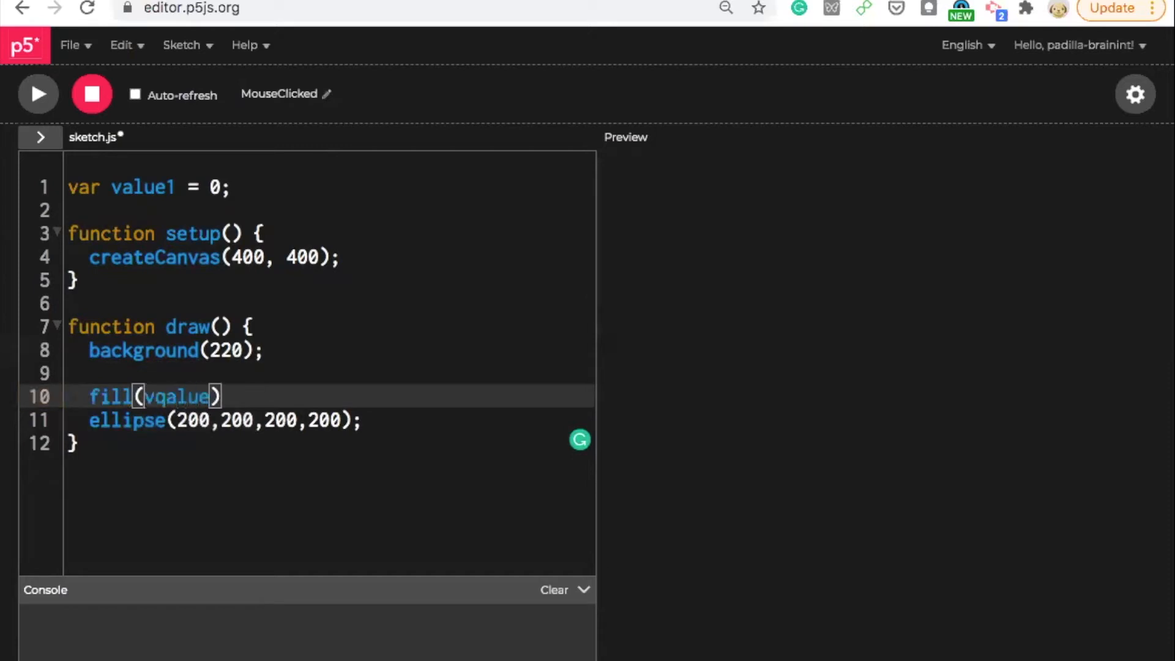
pyautogui.press('Backspace')
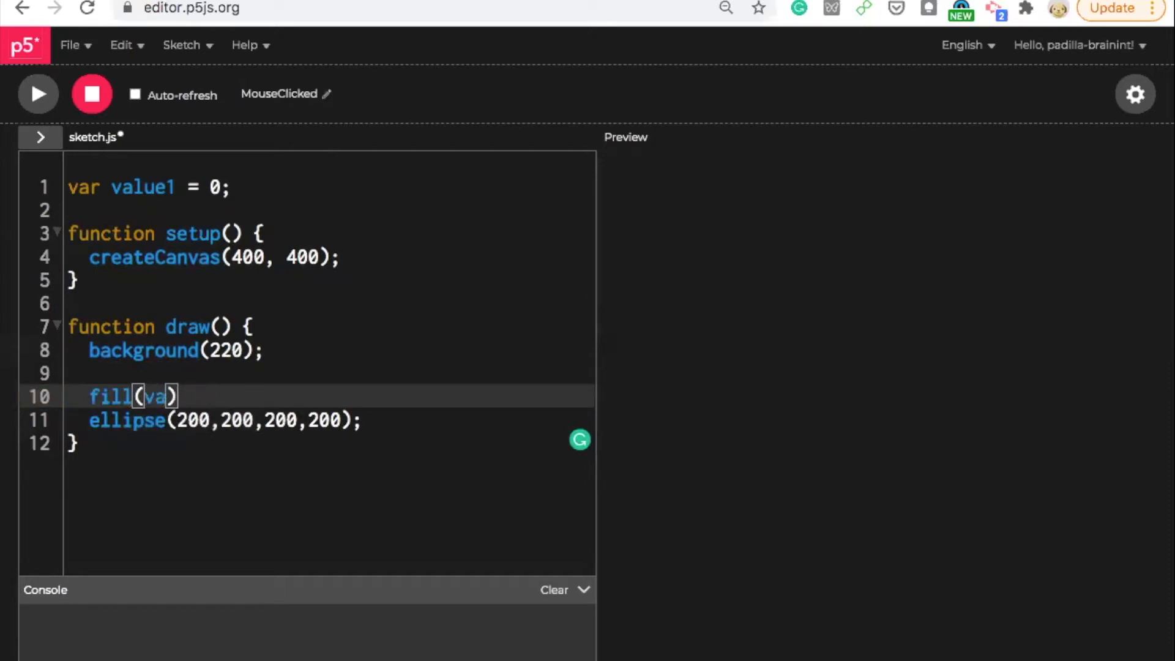
pyautogui.write('ue')
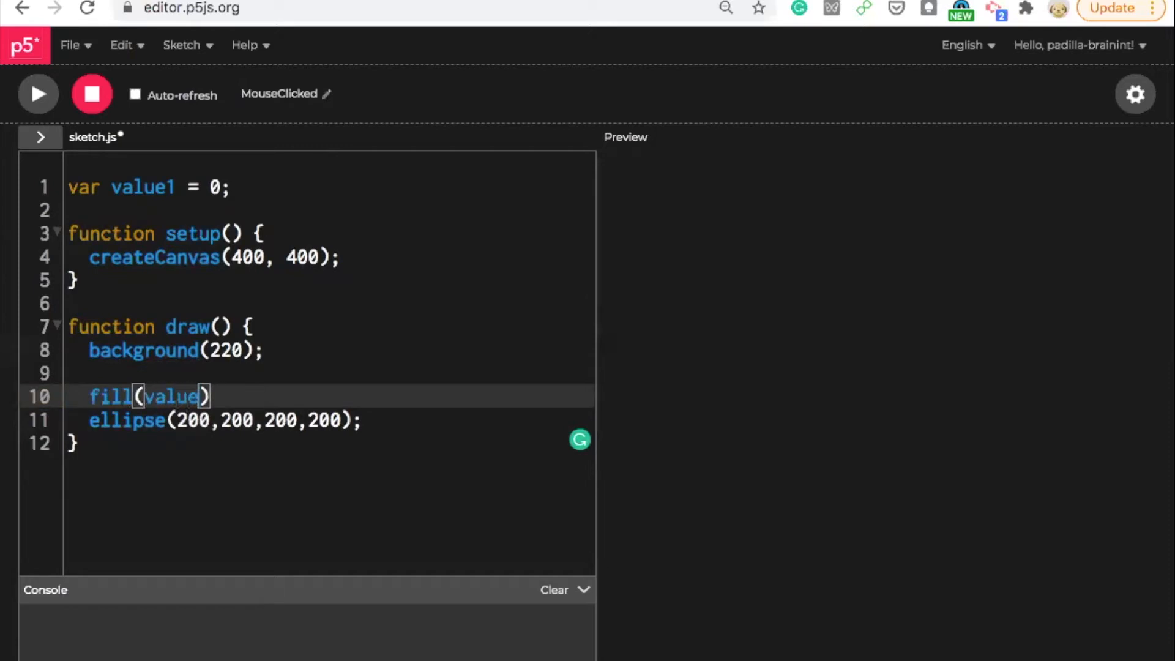
pyautogui.write('1')
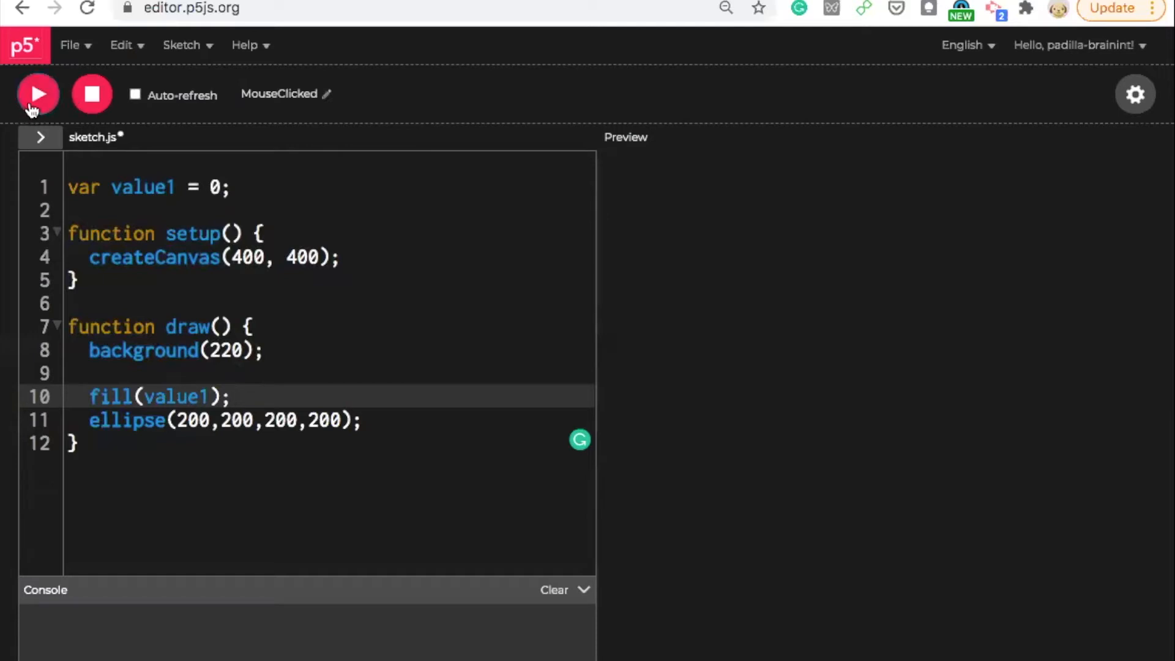
# Run the sketch to show the black circle, then add blank lines below draw.
pyautogui.click(38, 95)
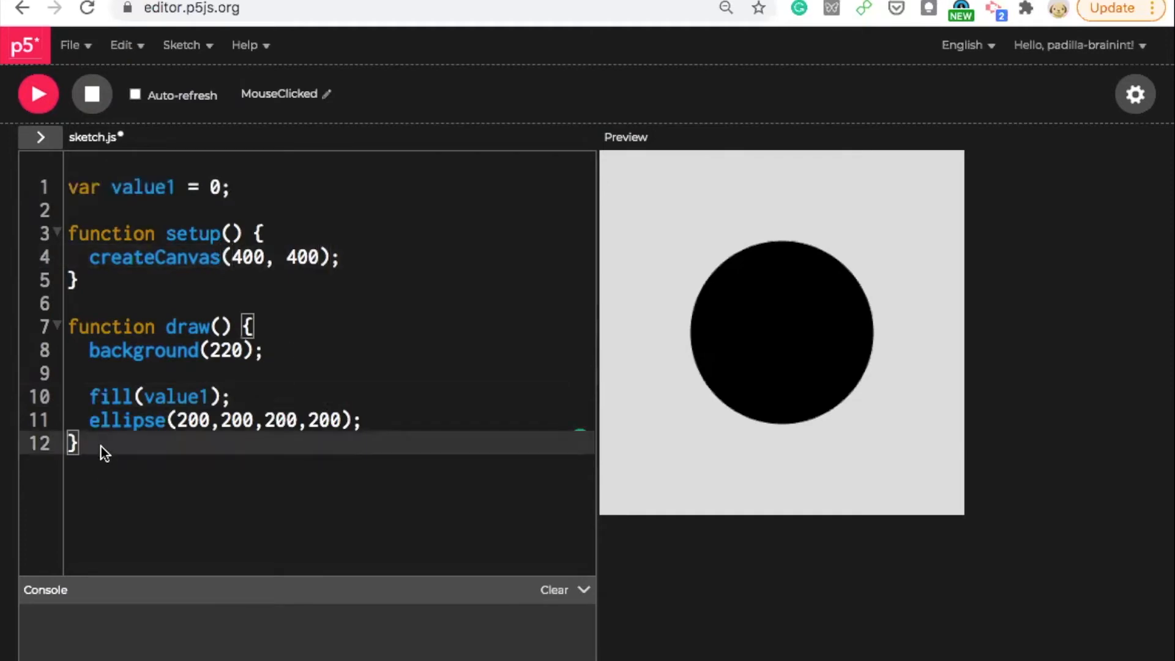
pyautogui.moveTo(98, 456)
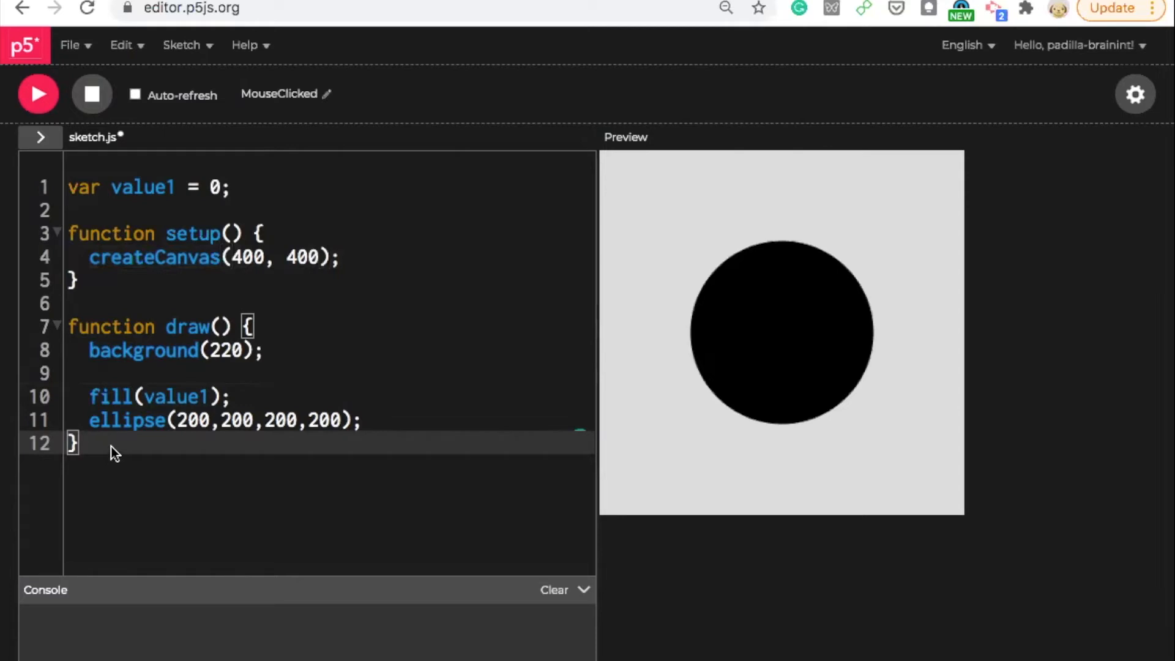
pyautogui.press('enter')
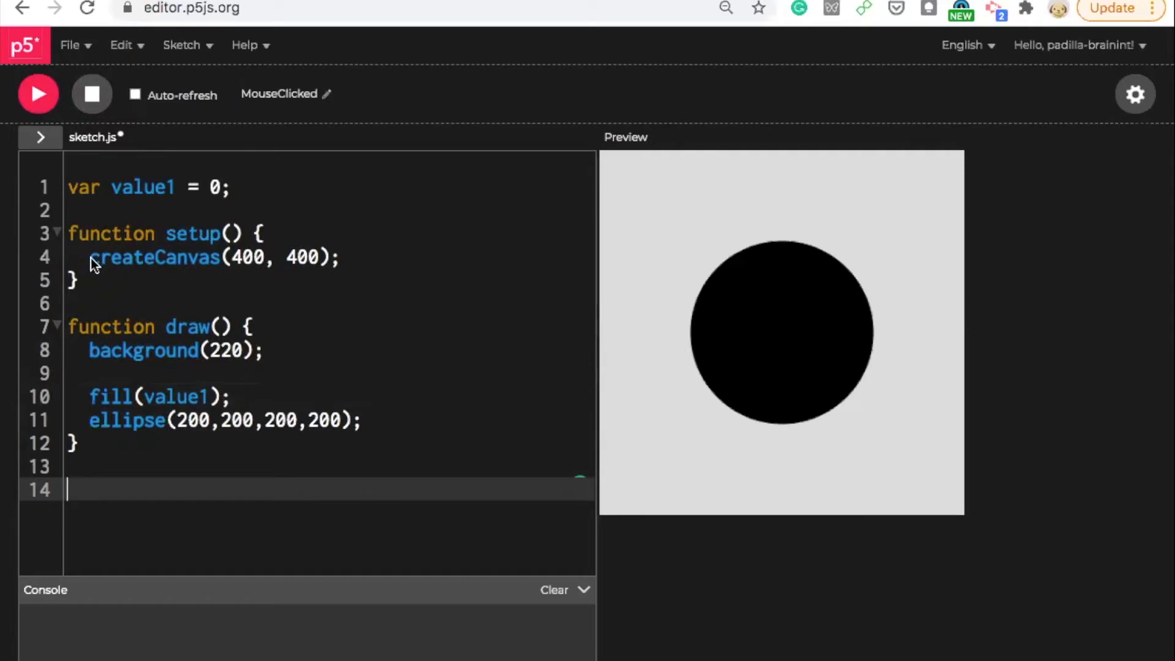
# Write an empty function mouseClicked(){ } below draw and place the cursor inside it.
pyautogui.write('fu')
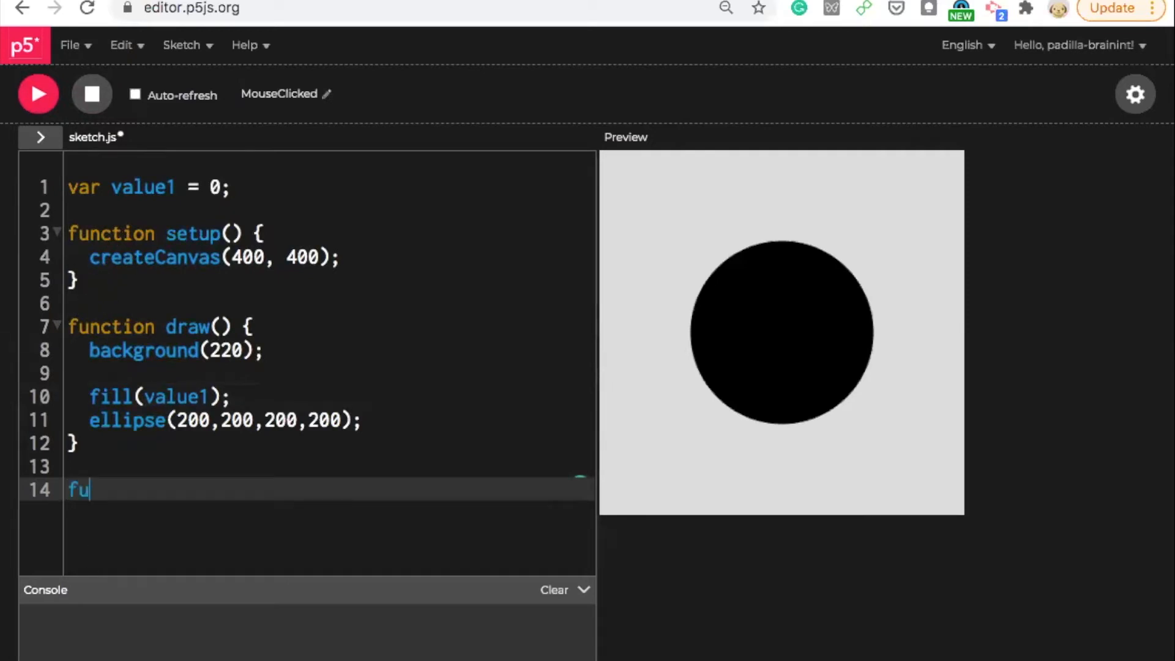
pyautogui.write('nction')
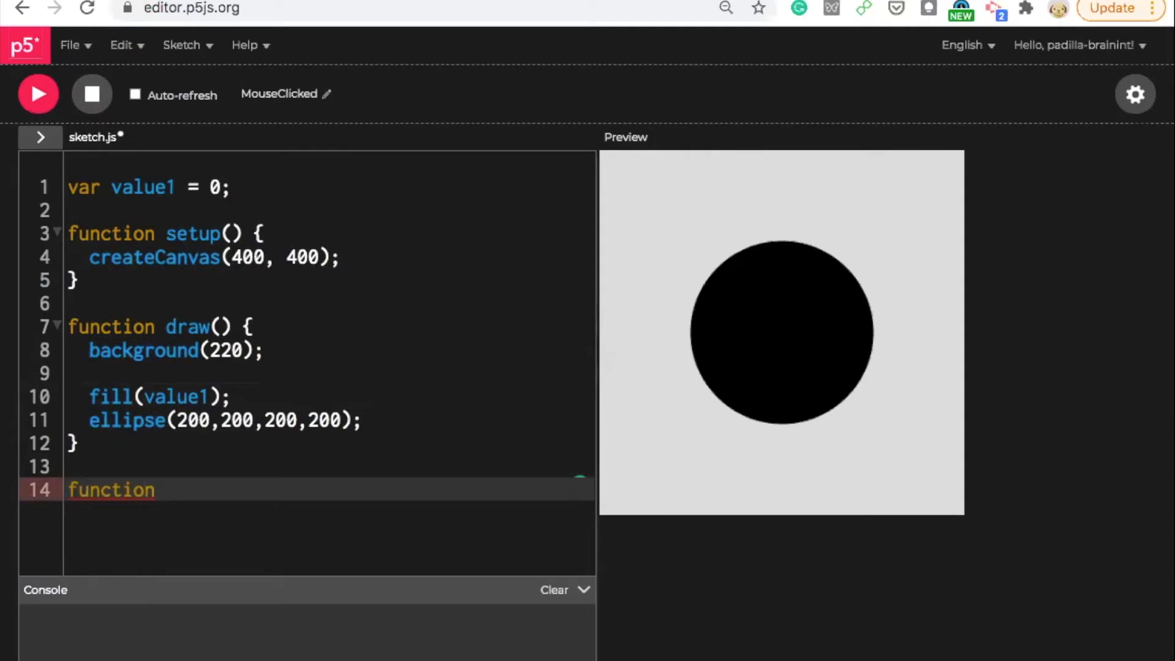
pyautogui.write('mou')
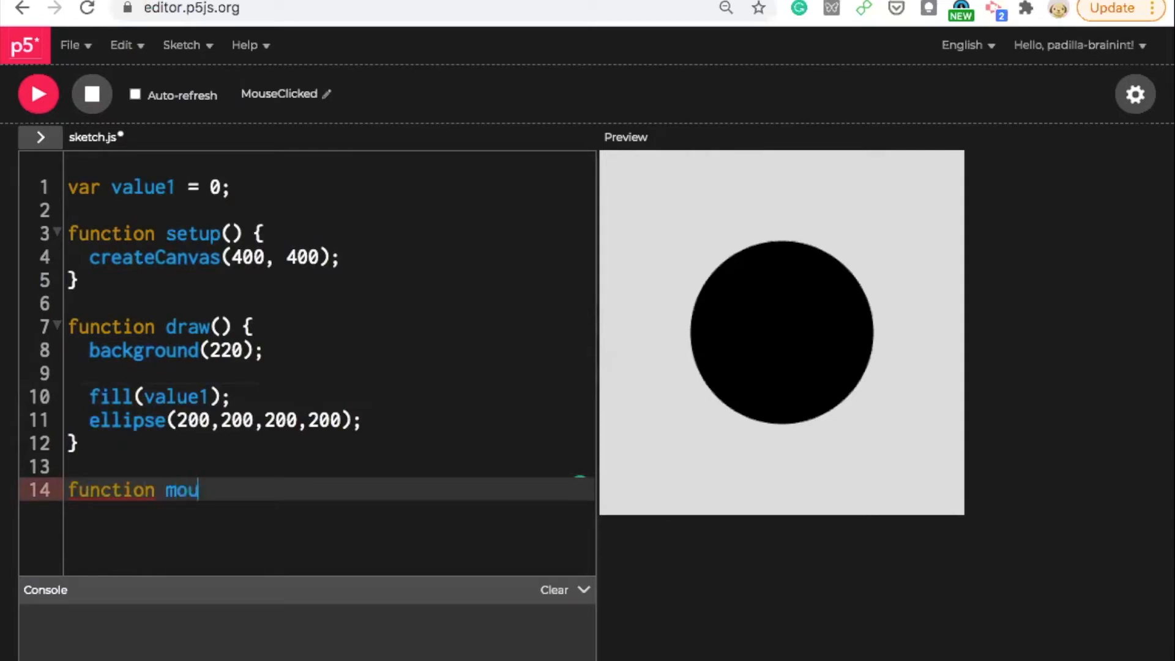
pyautogui.write('seClick')
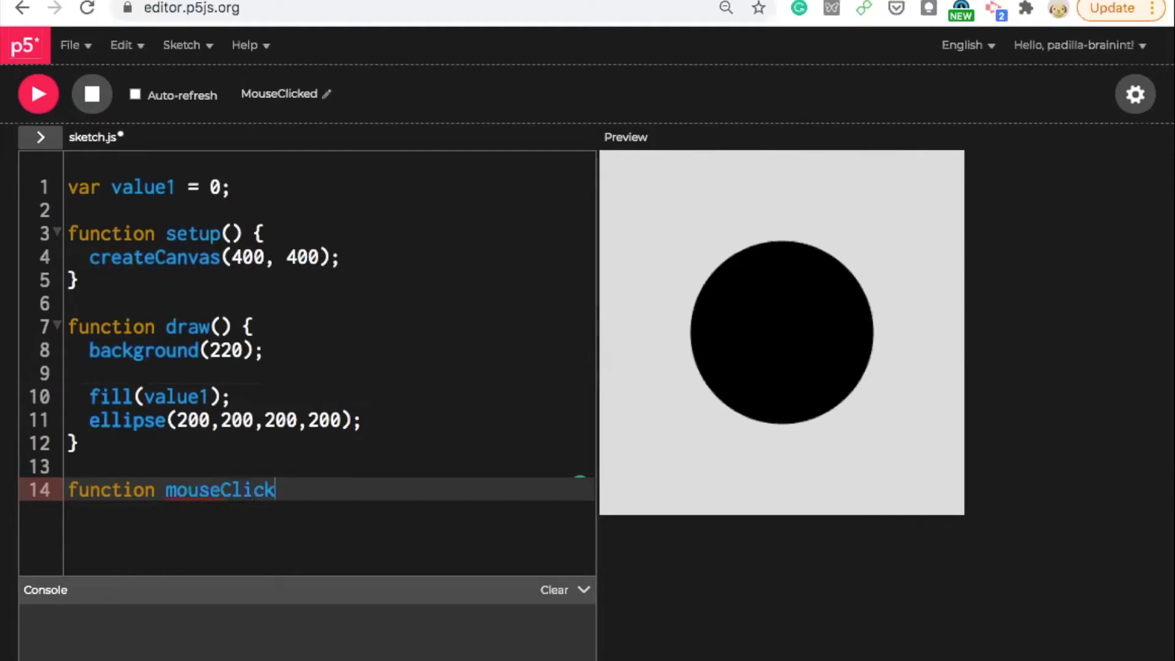
pyautogui.write('ed')
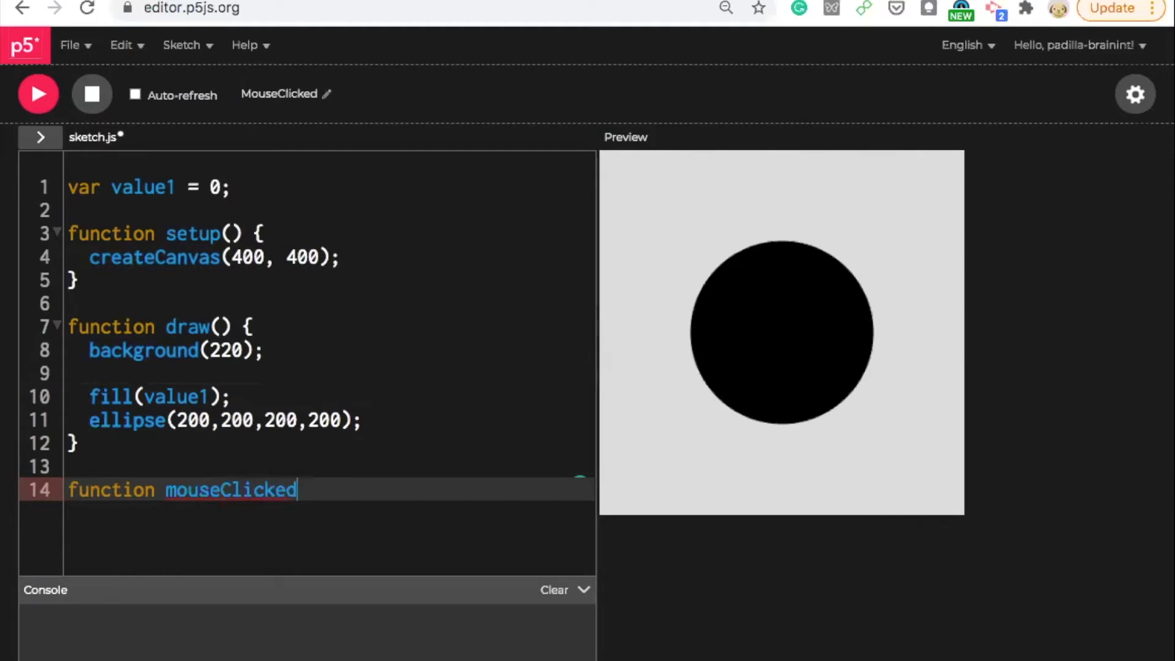
pyautogui.press('Backspace')
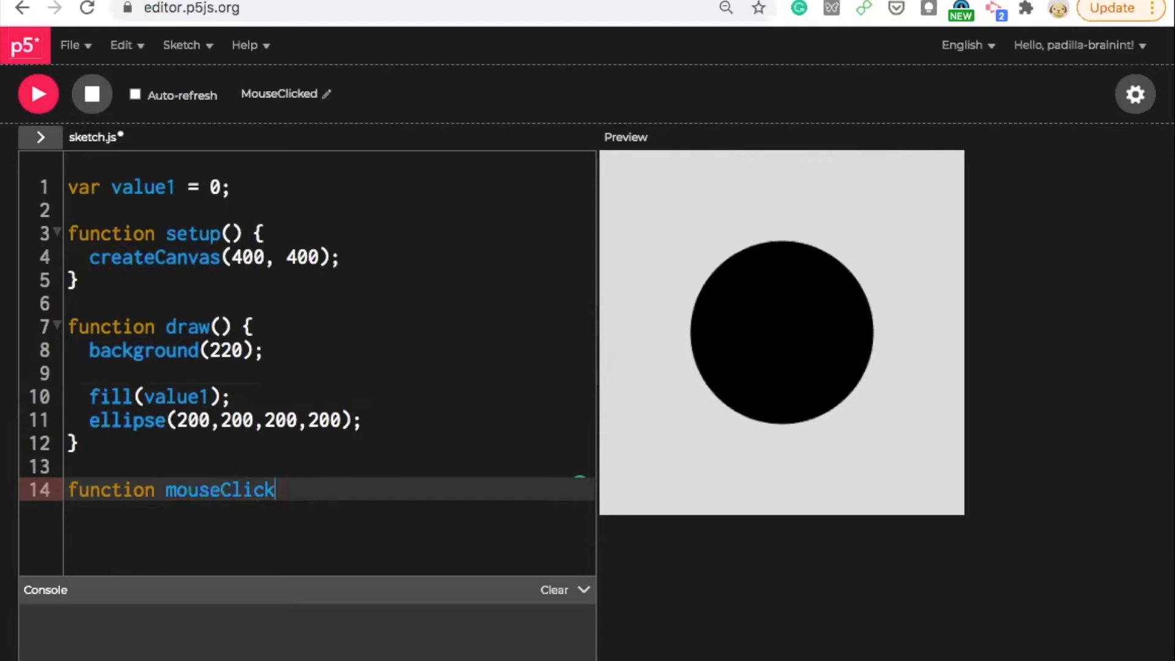
pyautogui.write('ed()')
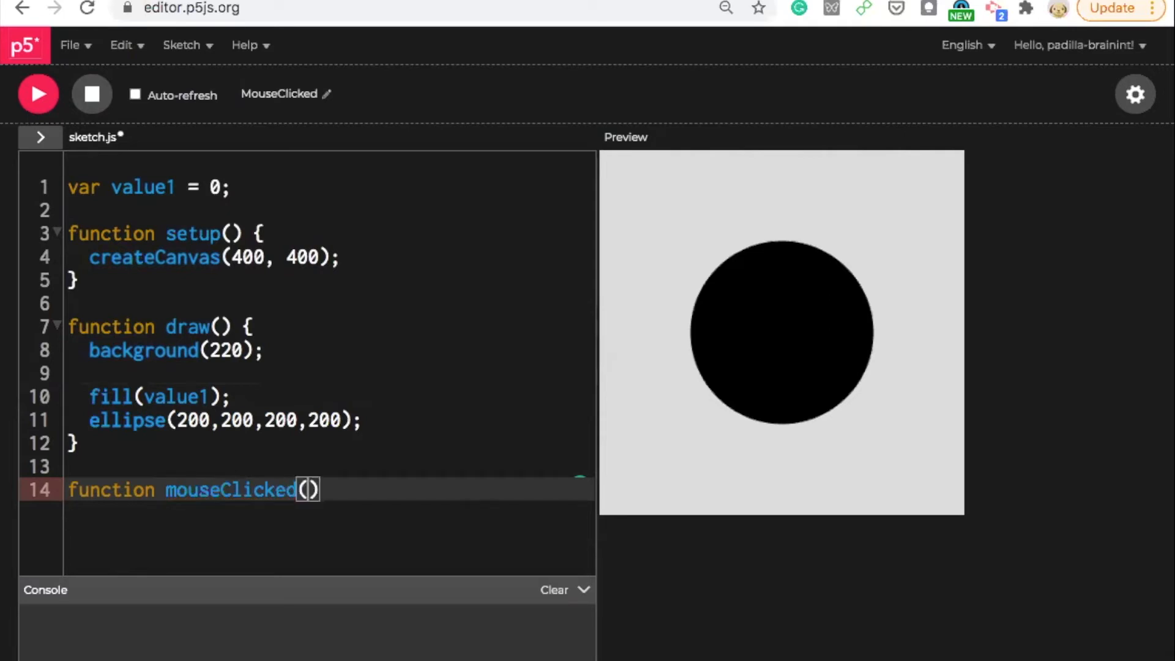
pyautogui.write('{')
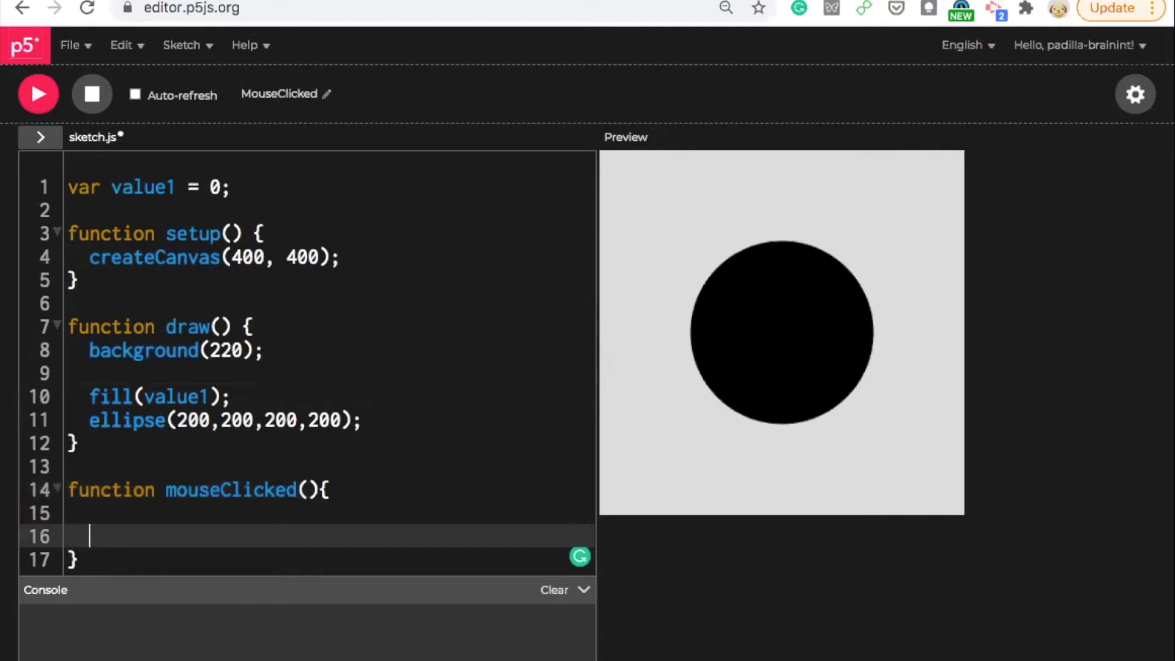
pyautogui.click(82, 513)
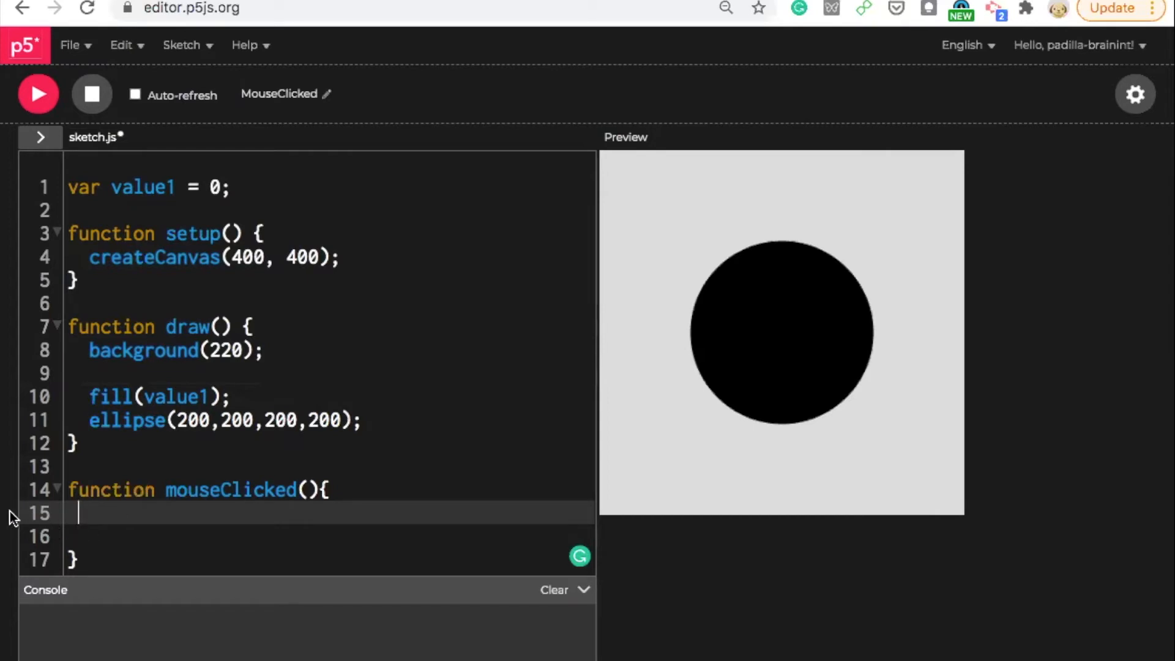
pyautogui.moveTo(38, 405)
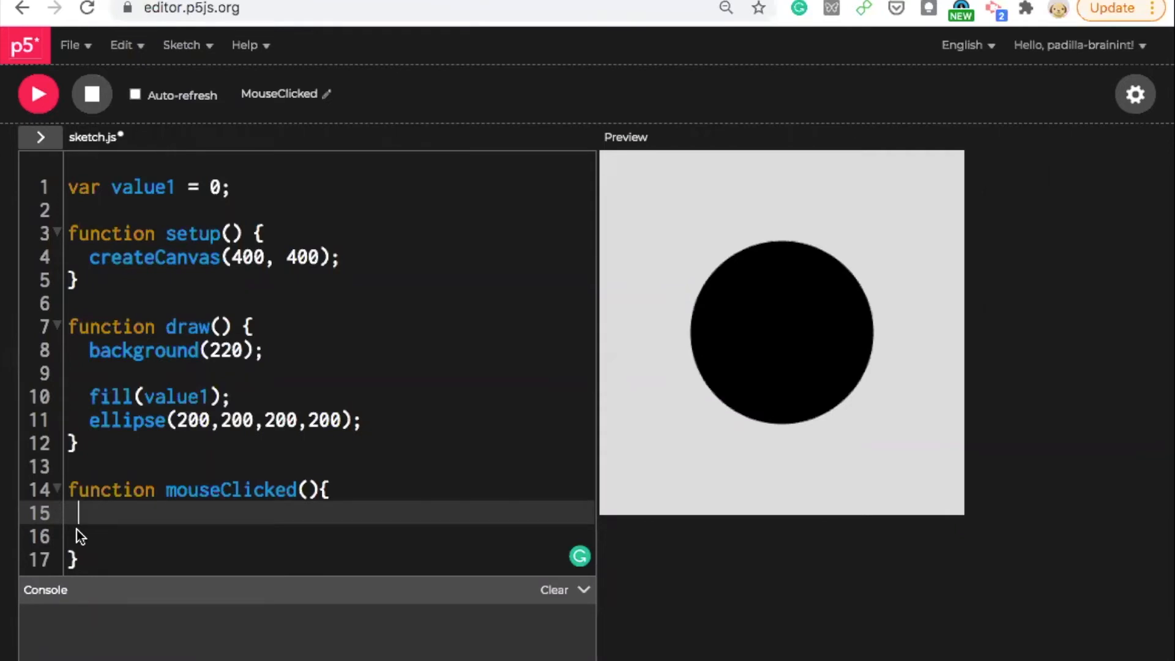
# Write the condition if (value1 == 0){ inside mouseClicked.
pyautogui.write('if')
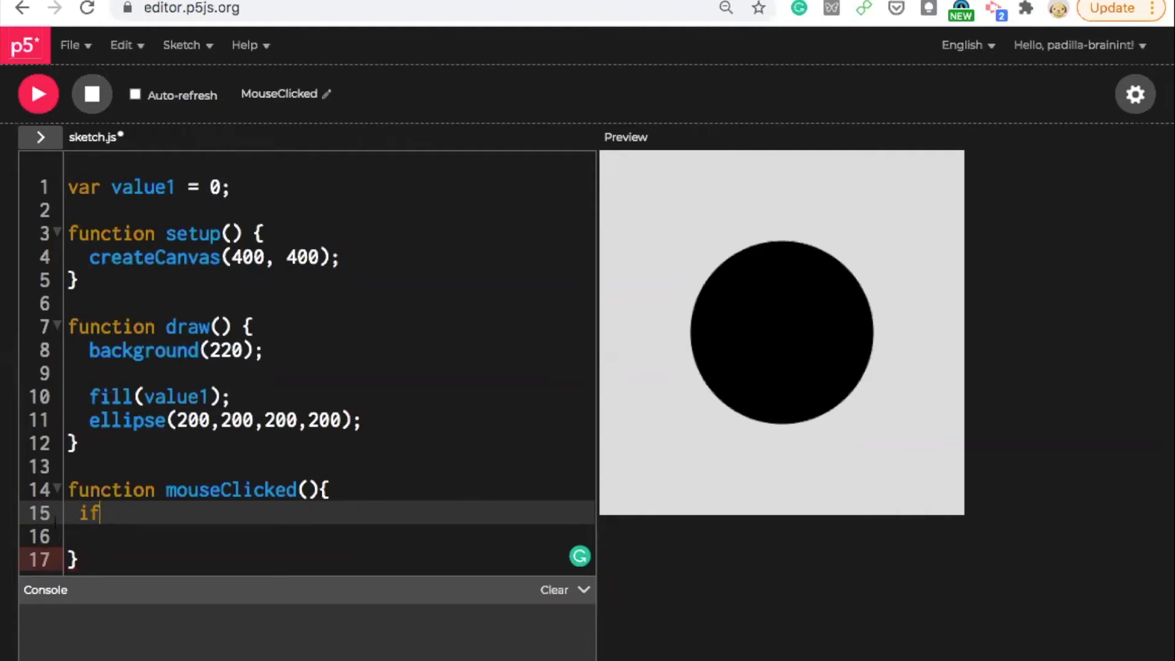
pyautogui.press('Enter')
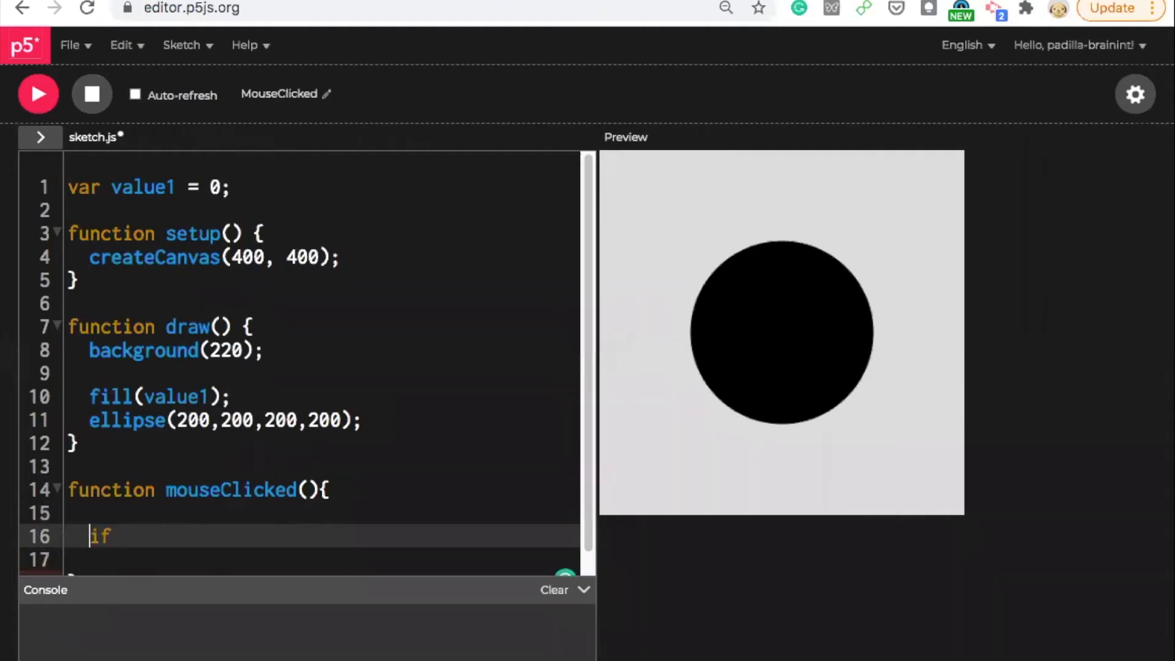
pyautogui.write('()')
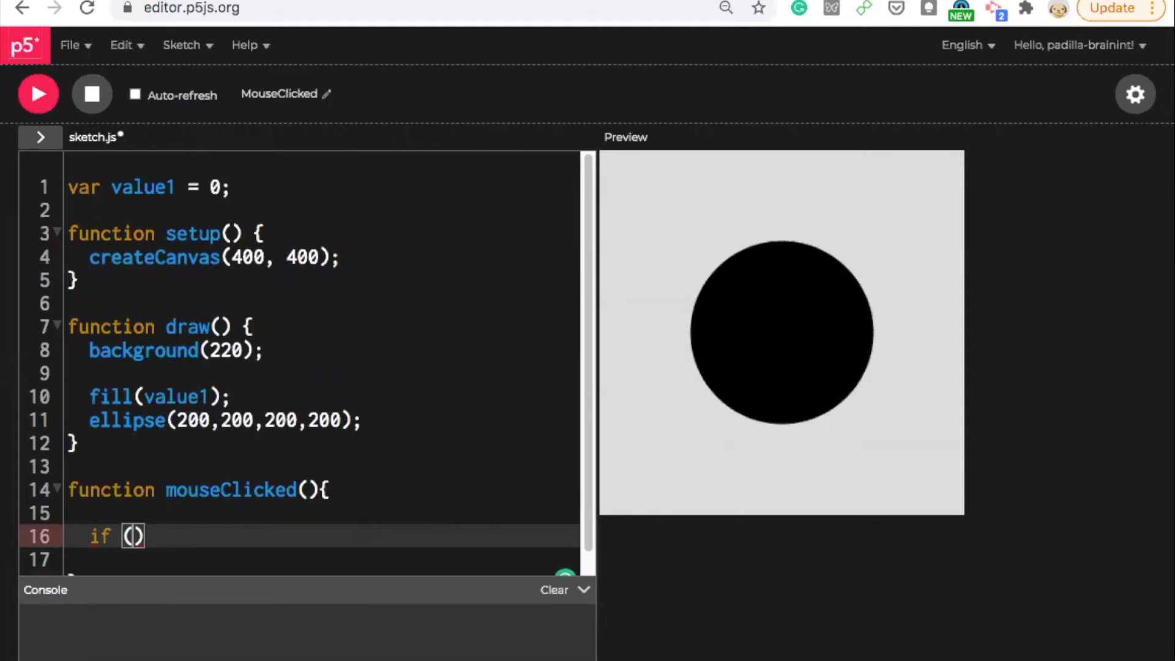
pyautogui.write('valu')
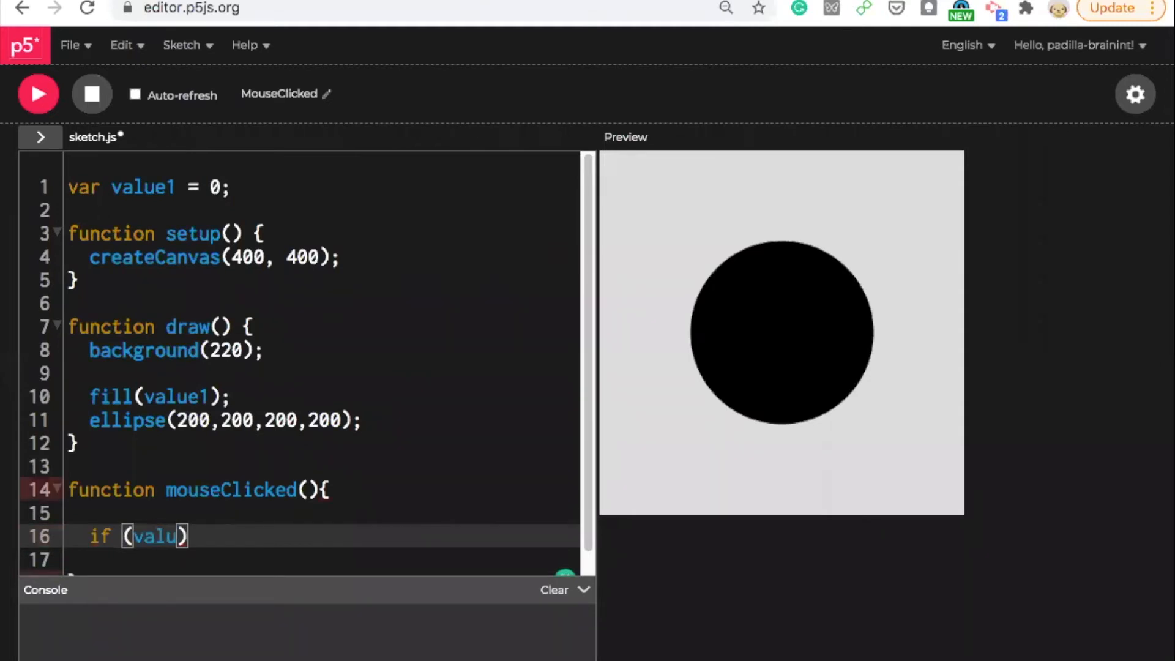
pyautogui.write('e1 ==')
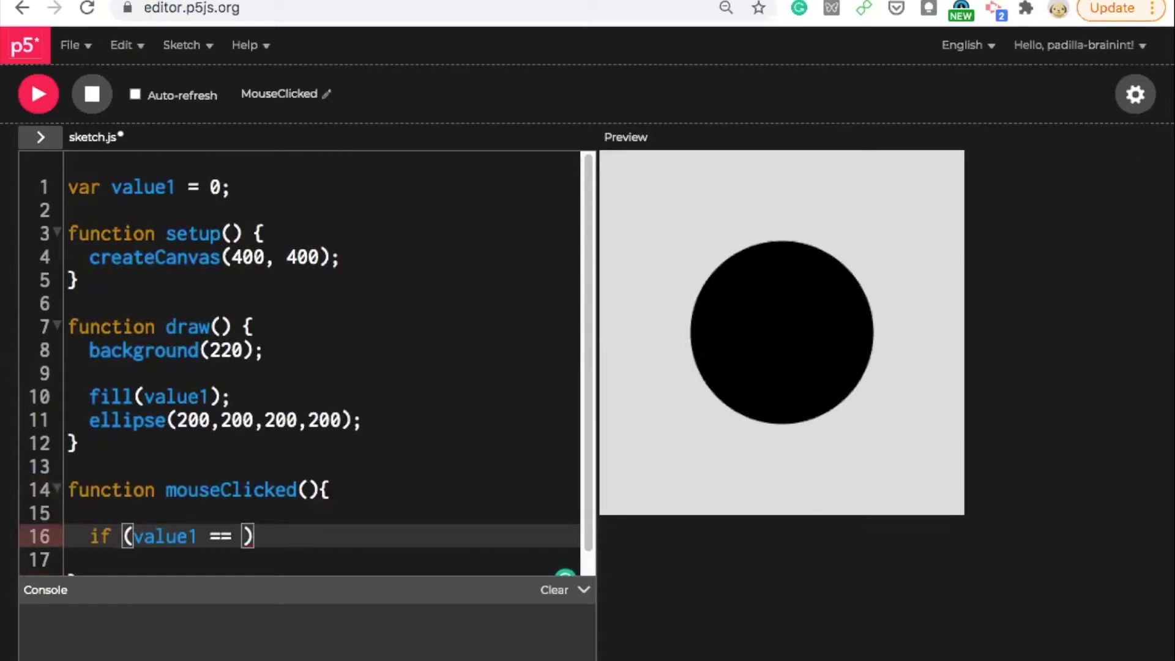
pyautogui.write('0')
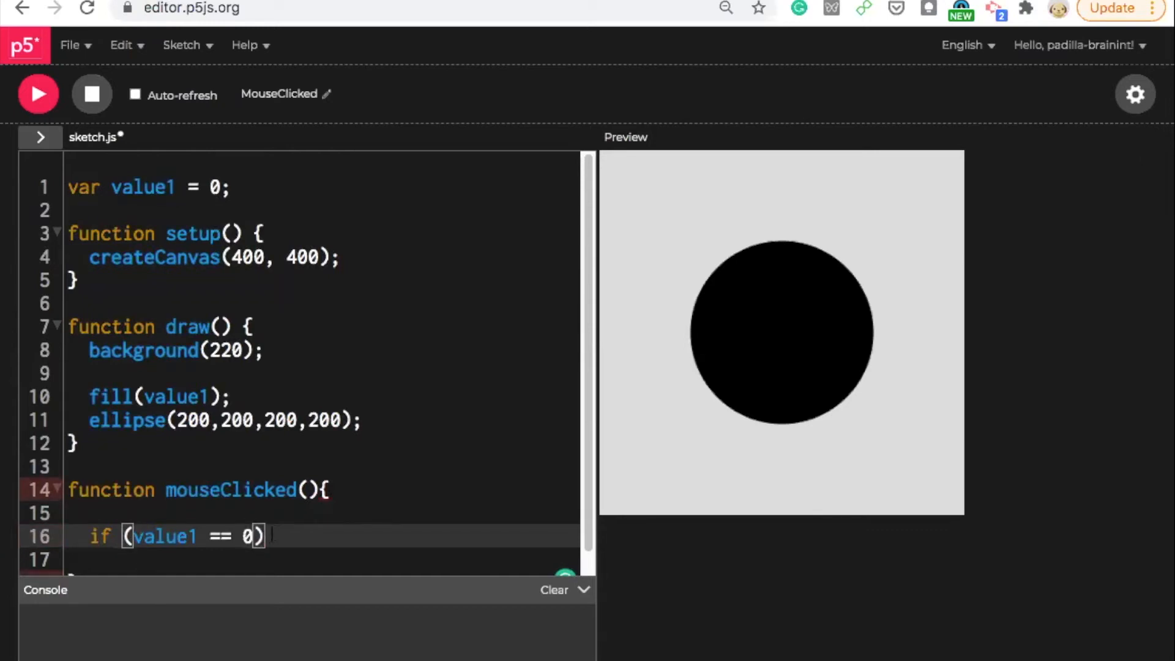
pyautogui.write('{')
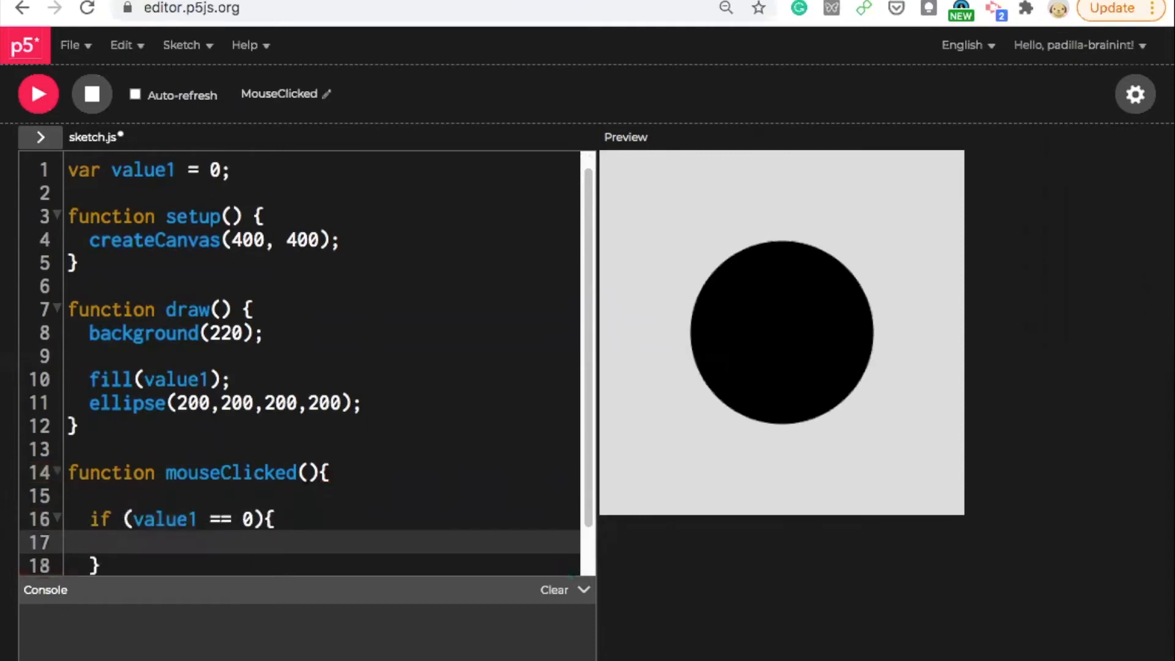
# Set value1 = 255; inside the if block.
pyautogui.write('value1')
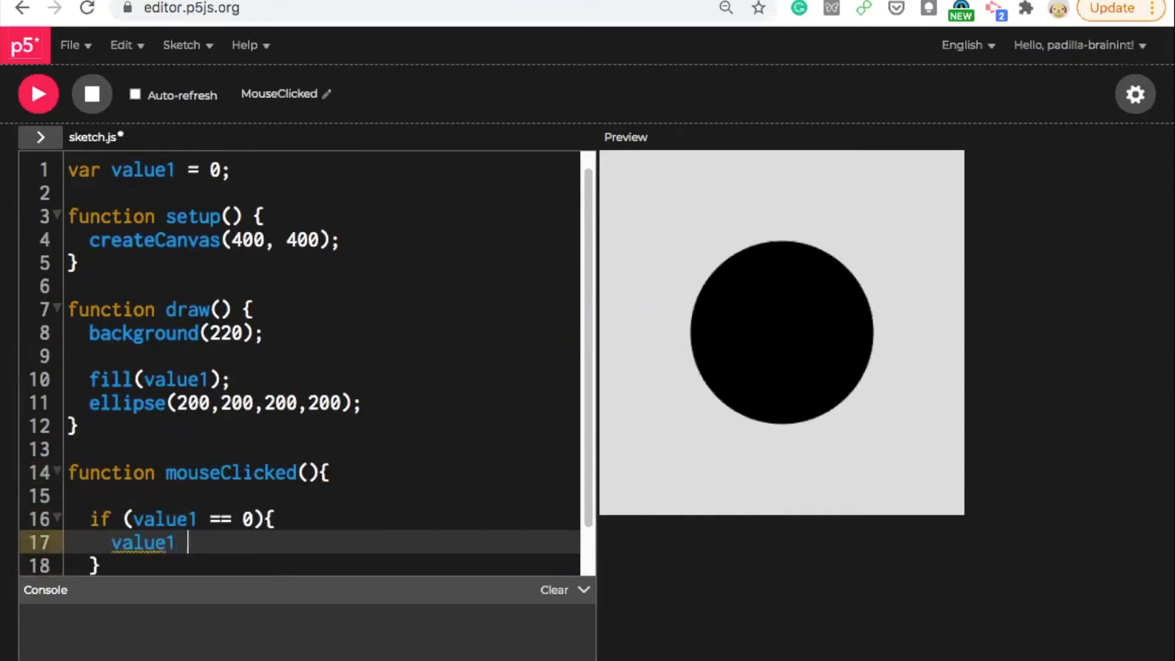
pyautogui.write('=')
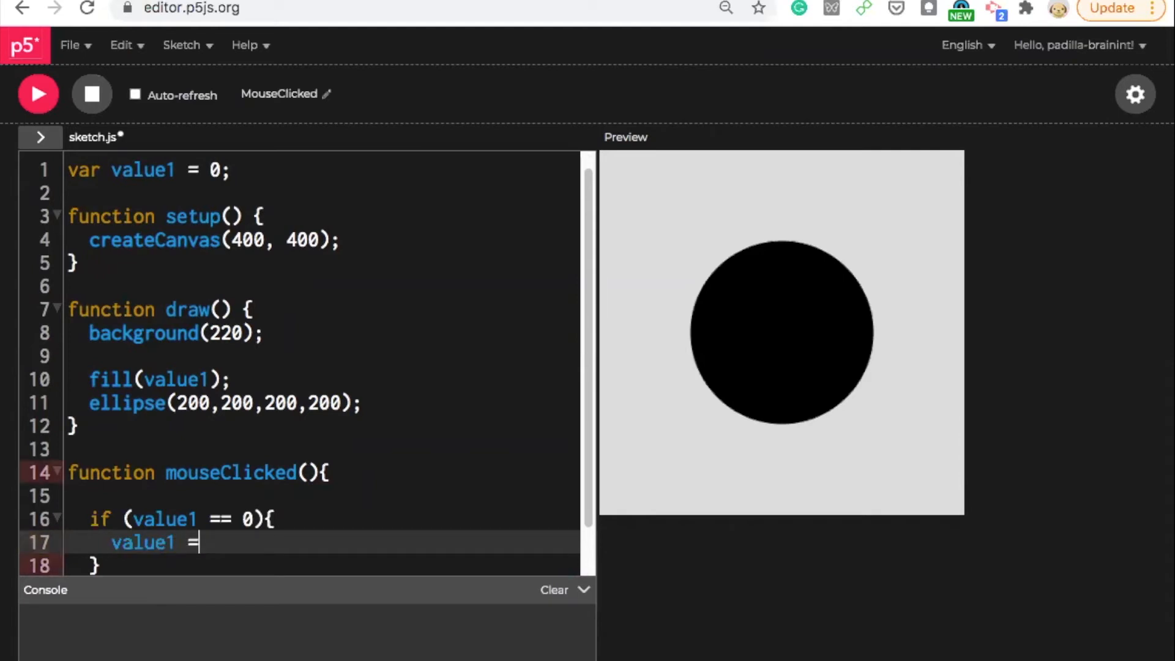
pyautogui.write('255;')
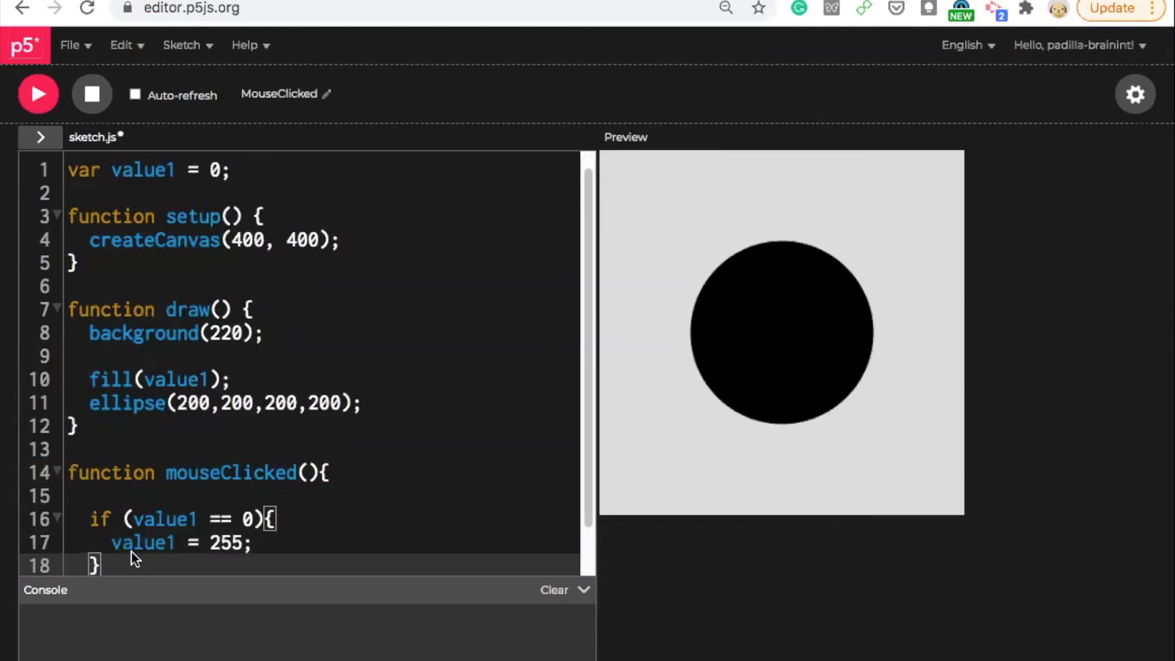
pyautogui.scroll(-3)
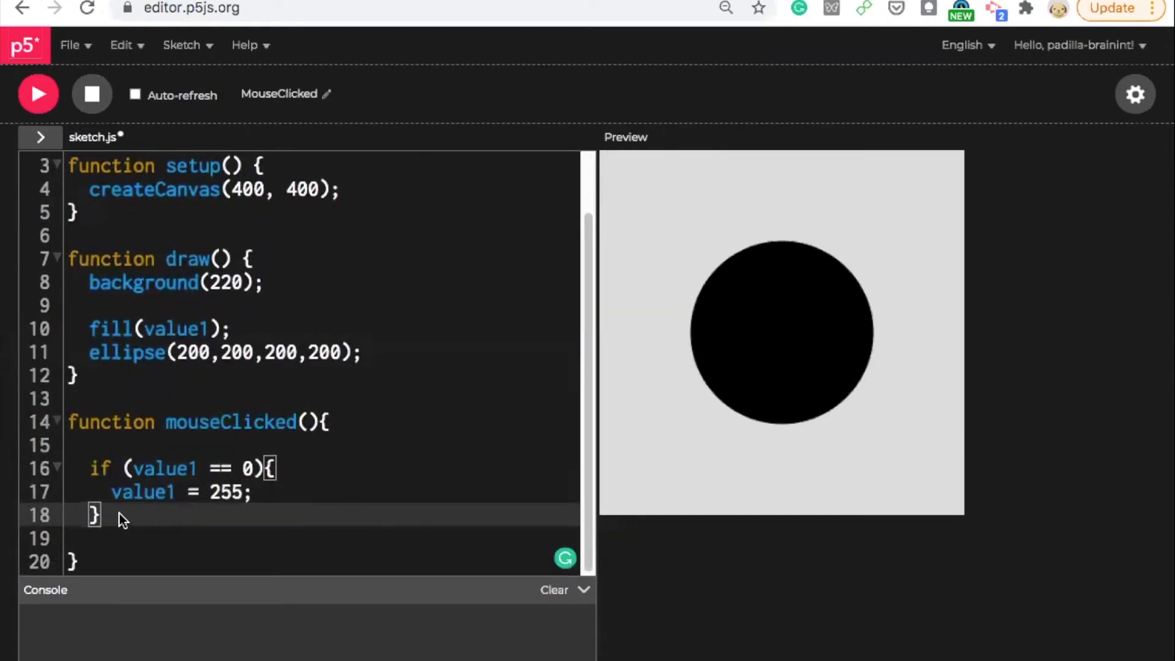
# Add an else branch that sets value1 = 0; back.
pyautogui.write('else{')
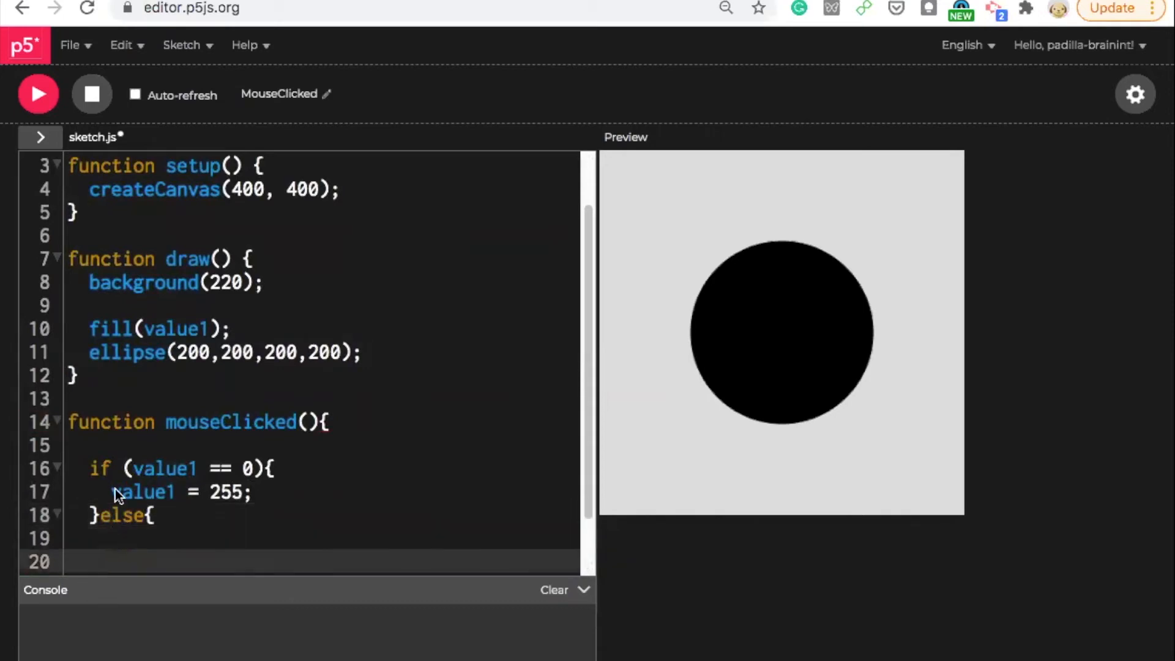
pyautogui.tripleClick(180, 492)
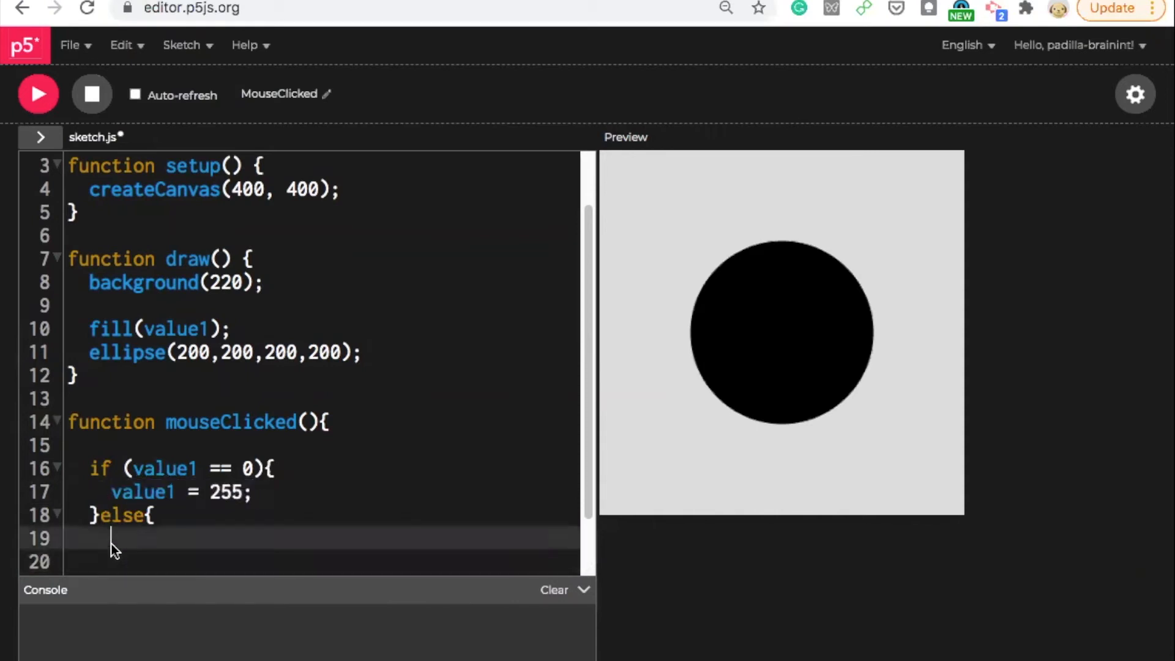
pyautogui.write('value1 = 255;')
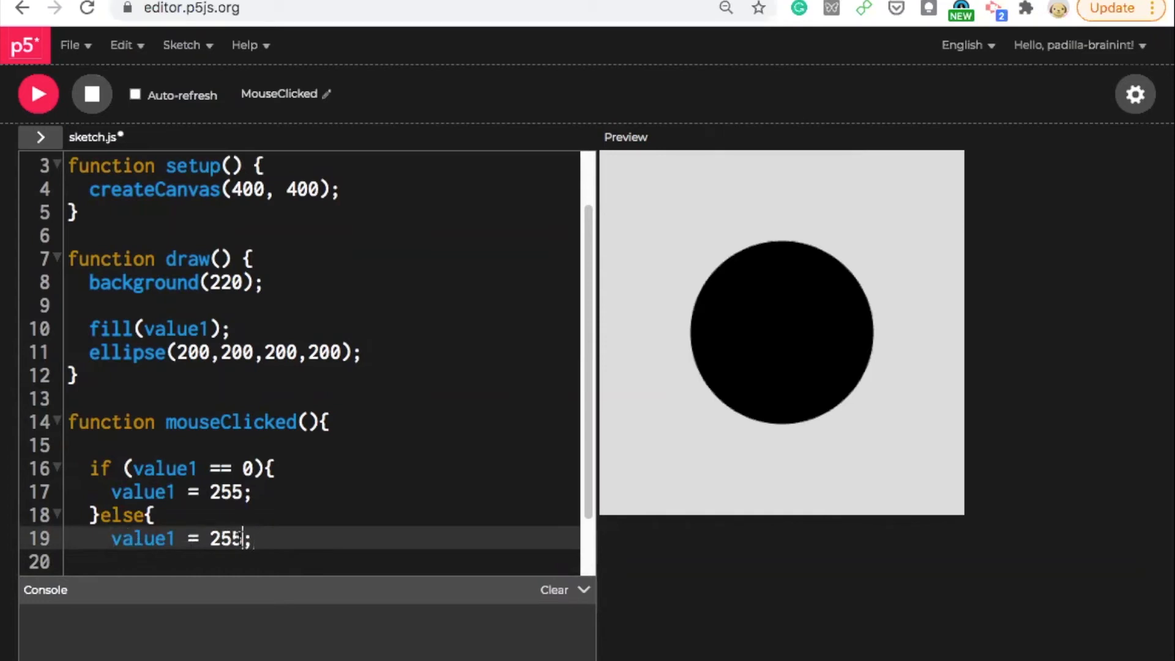
pyautogui.press('Backspace')
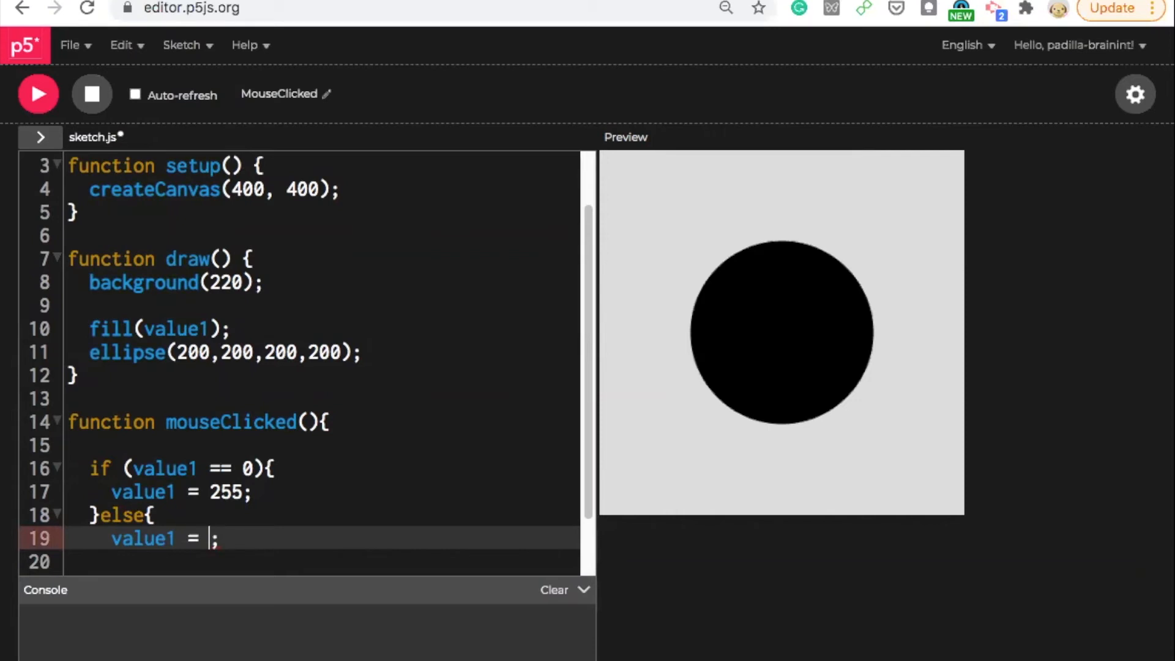
pyautogui.write('0')
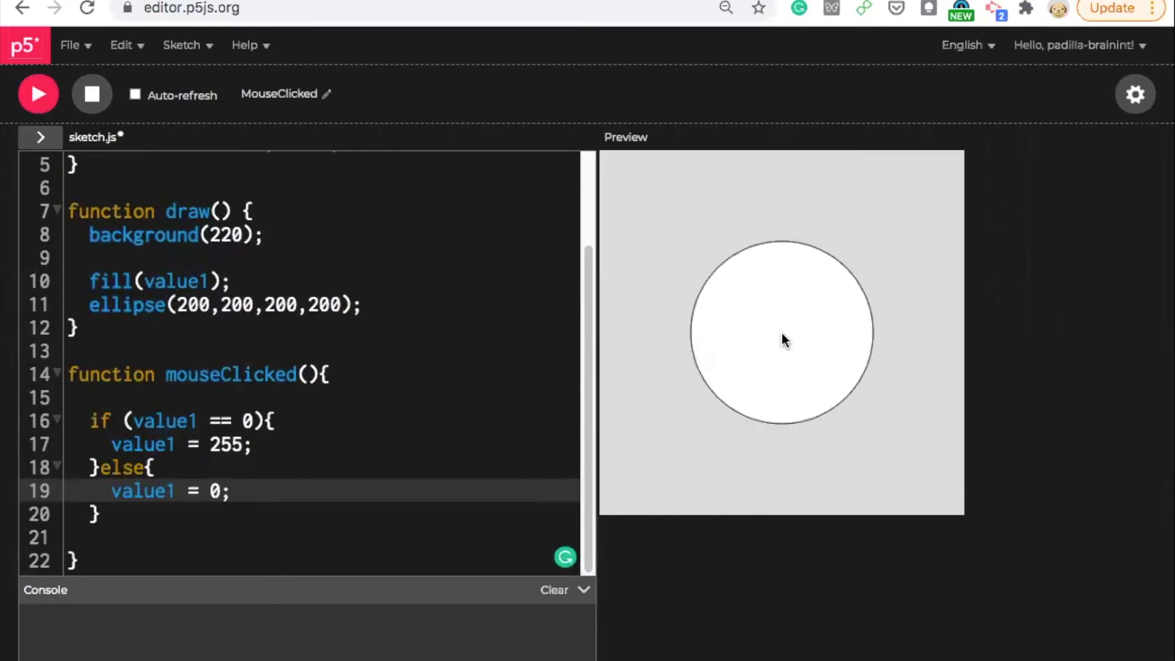
pyautogui.moveTo(813, 446)
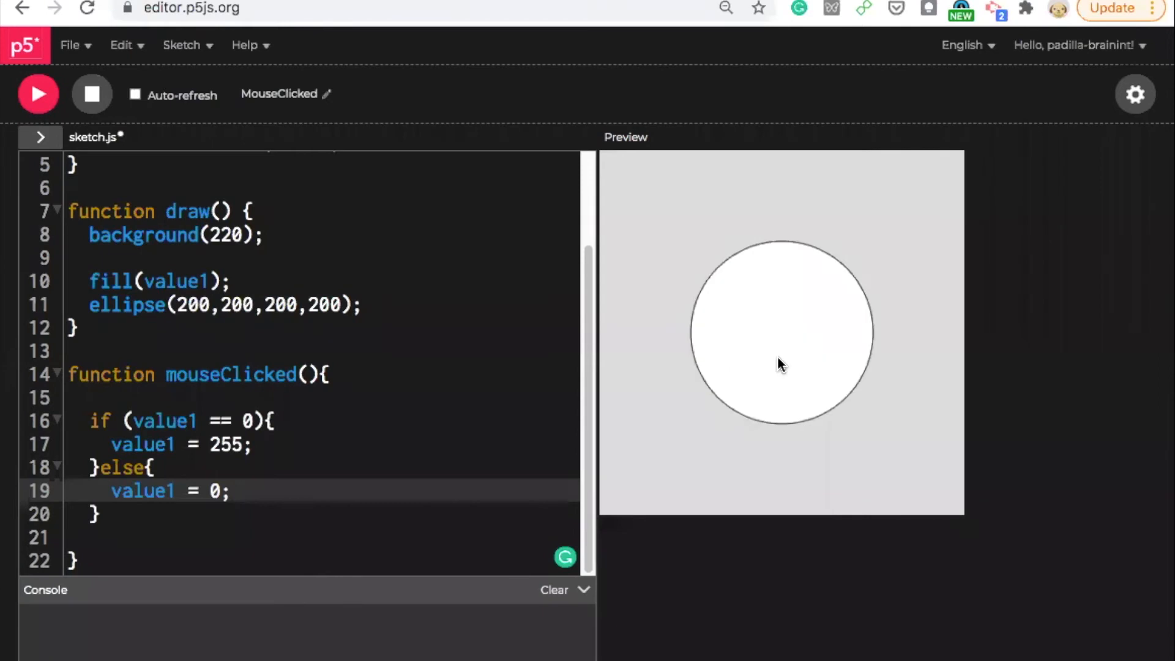
# Click the preview circle twice to toggle its fill between black and white.
pyautogui.click(781, 333)
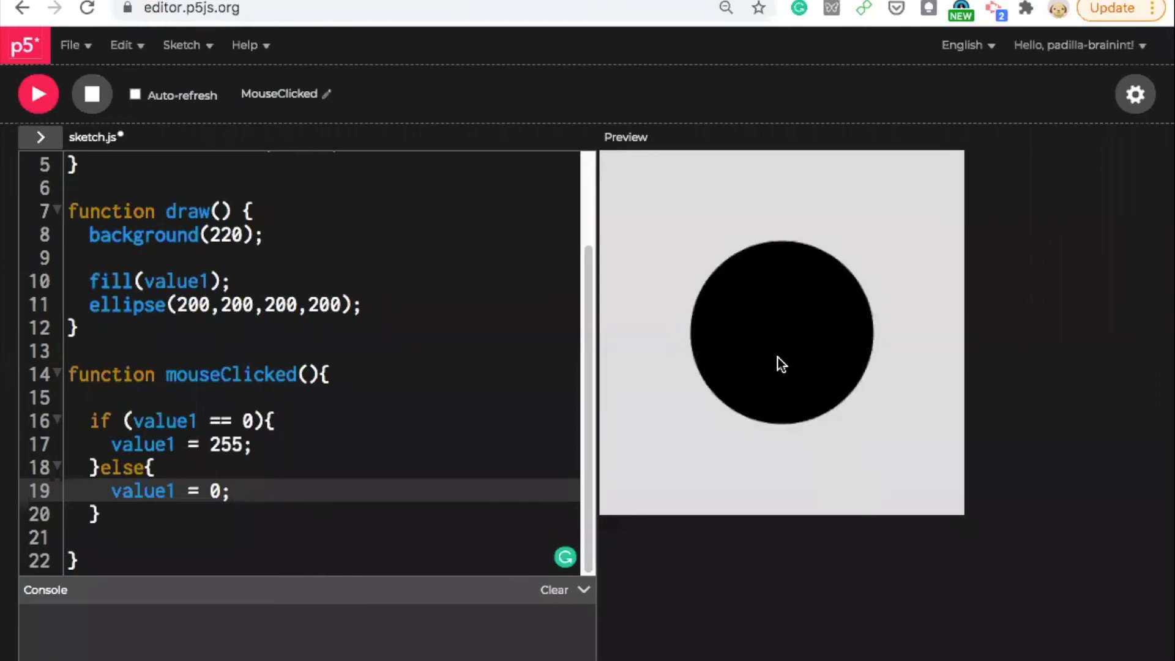
pyautogui.click(782, 360)
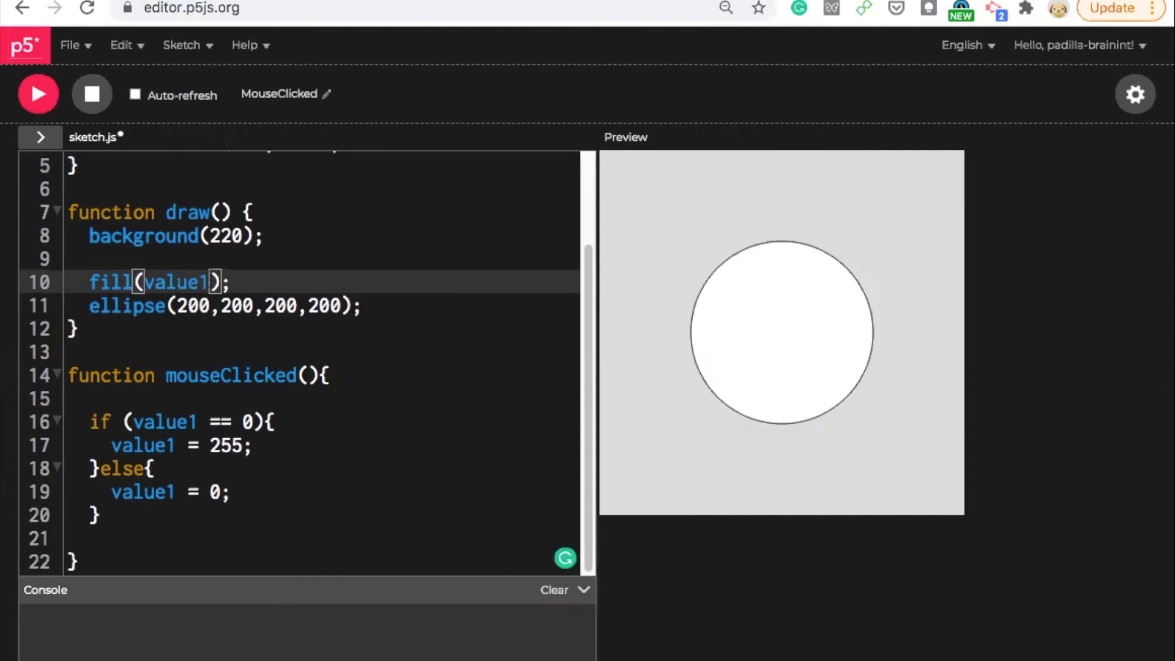
# Change the call to fill(value1,0,0) and test that clicking toggles the circle between black and red.
pyautogui.write(',0')
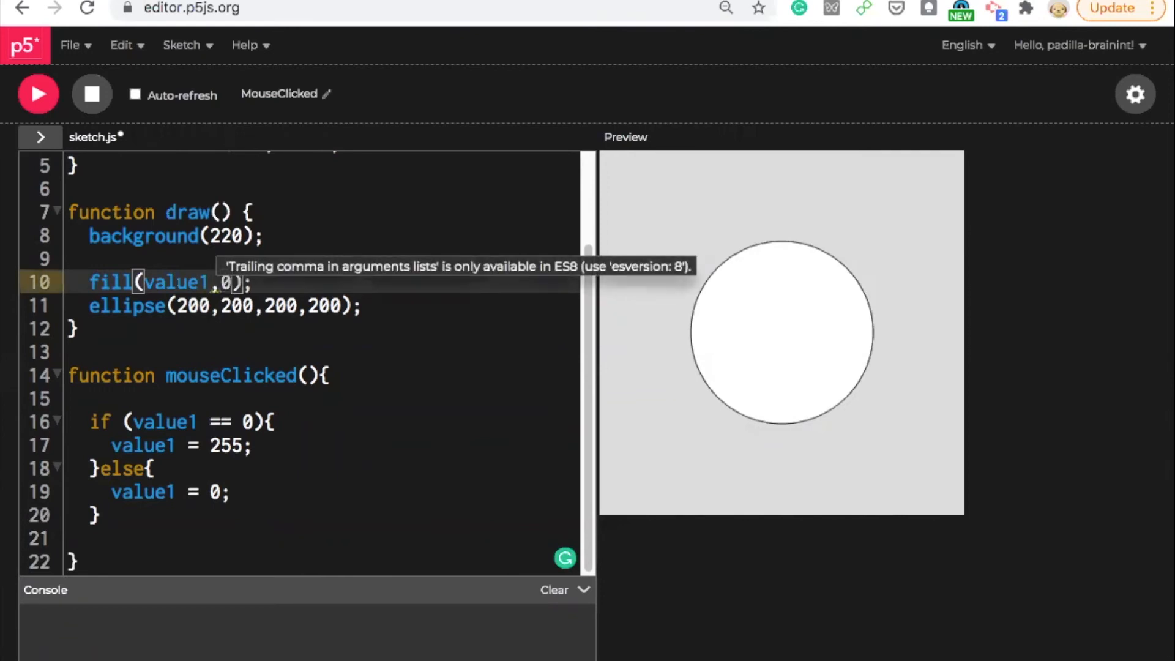
pyautogui.write('0')
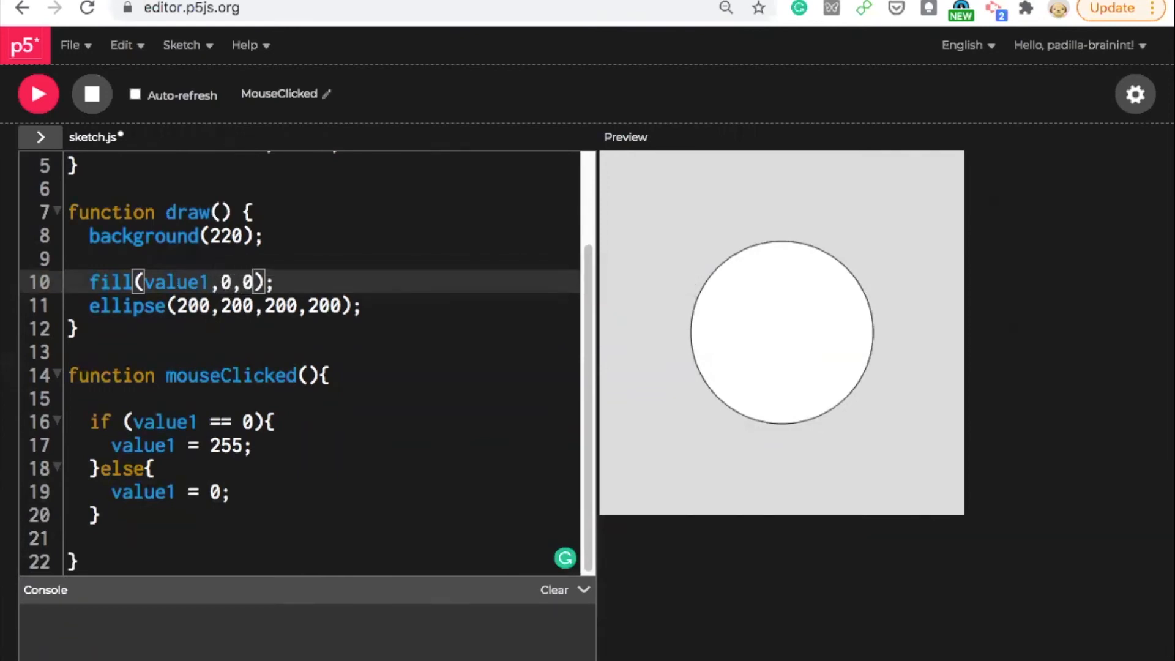
pyautogui.click(752, 338)
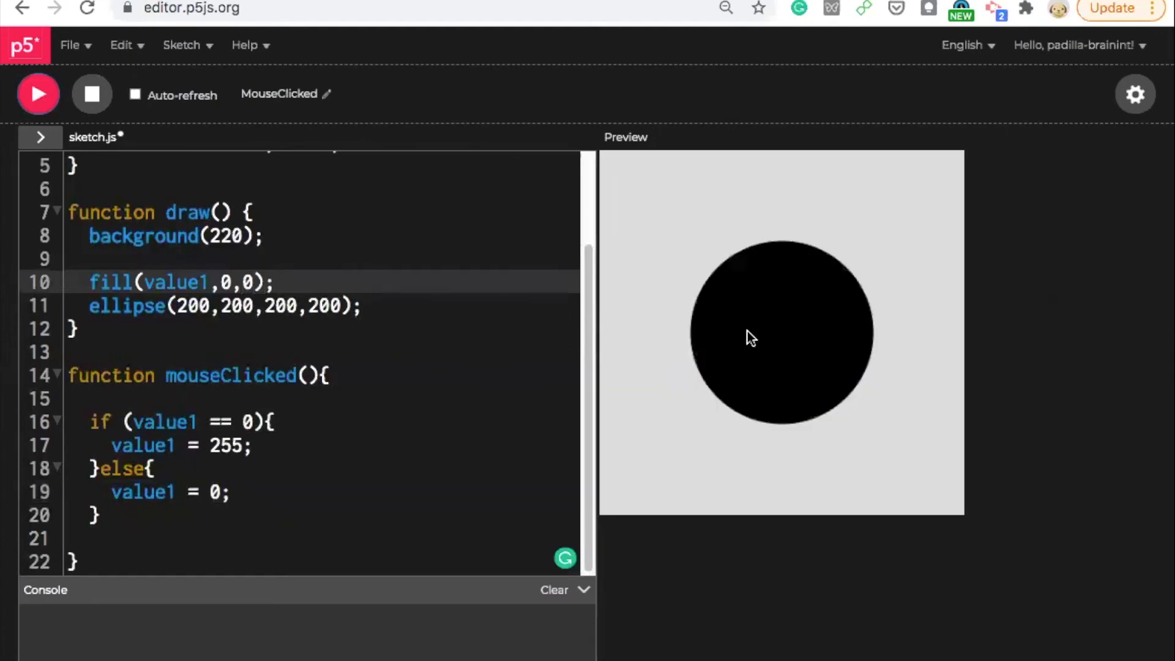
pyautogui.click(751, 338)
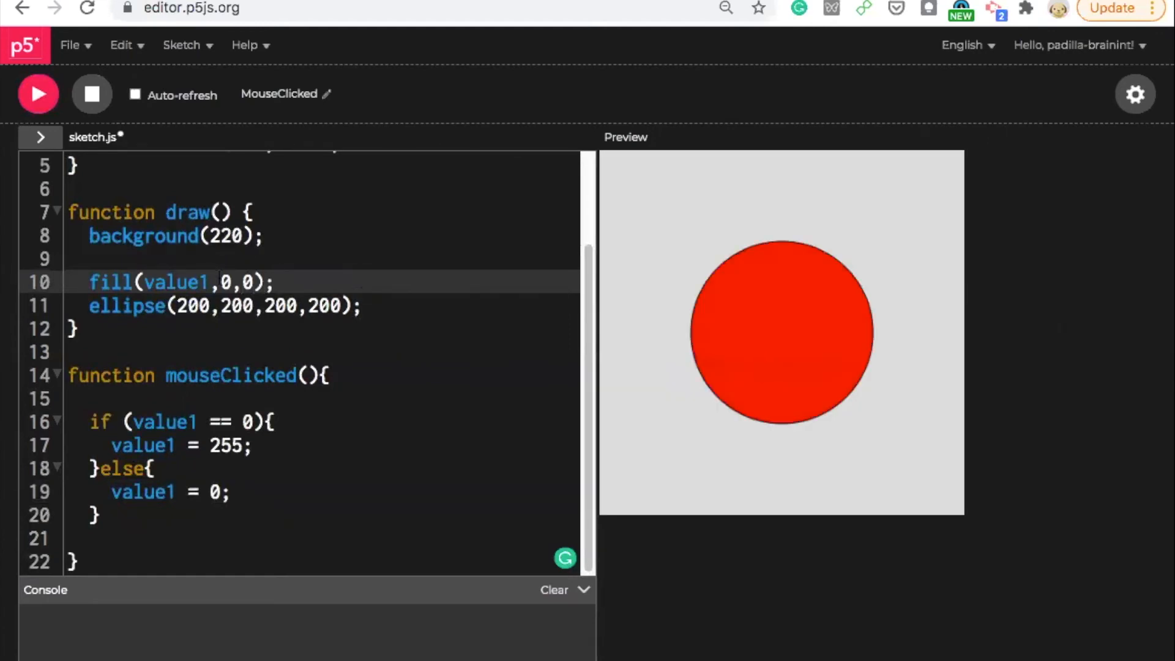
pyautogui.doubleClick(177, 281)
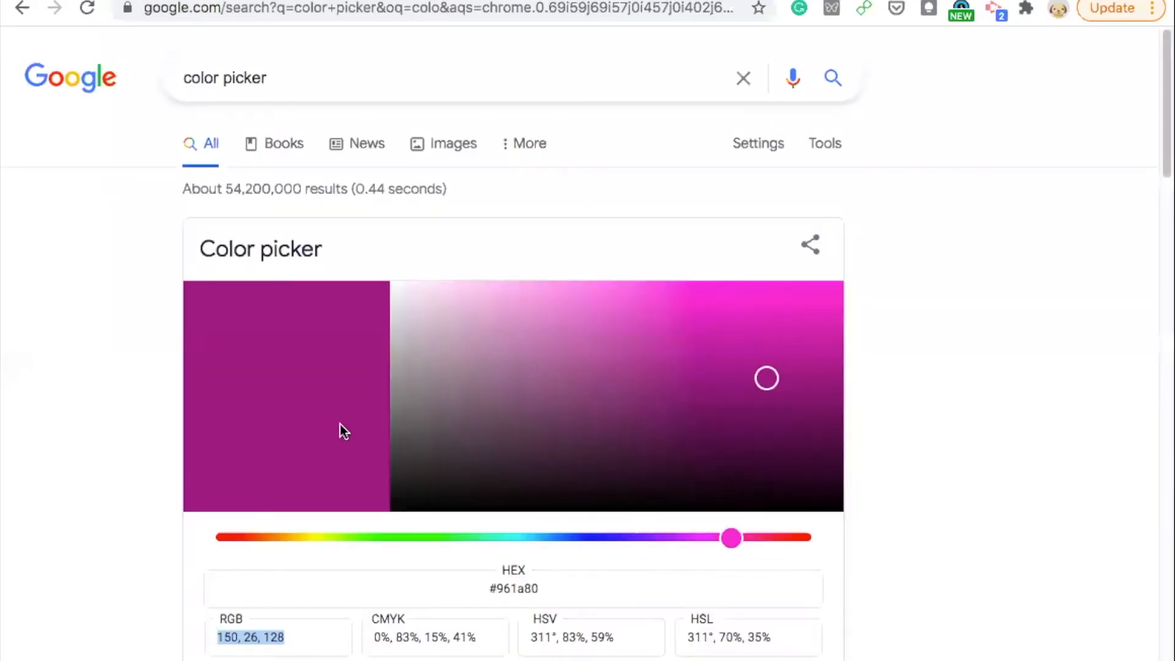
pyautogui.moveTo(150, 637)
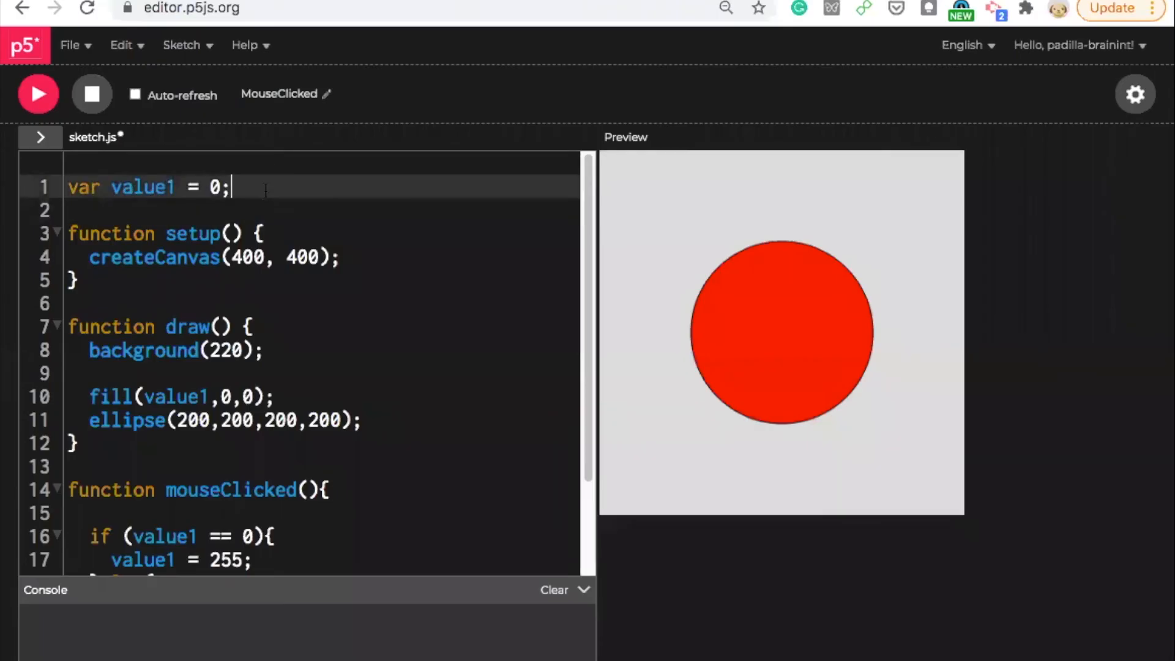
# Declare value2 and value3 and set the three variables to 150, 26 and 128.
pyautogui.press('Enter')
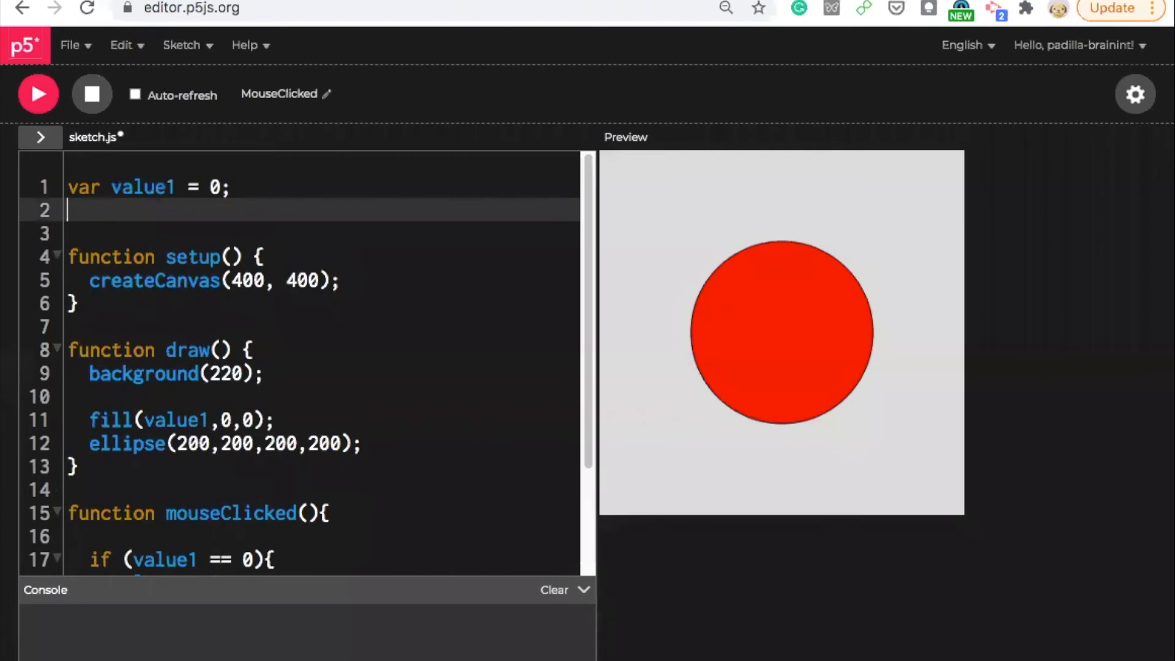
pyautogui.write('var')
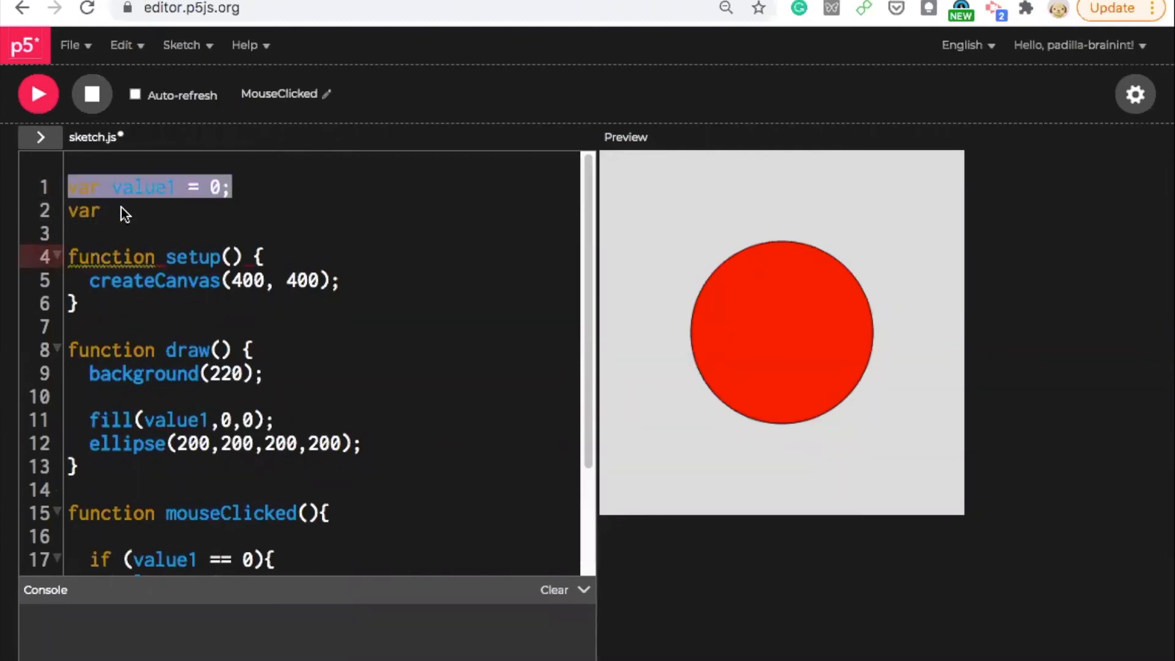
pyautogui.write('value1 = 0;')
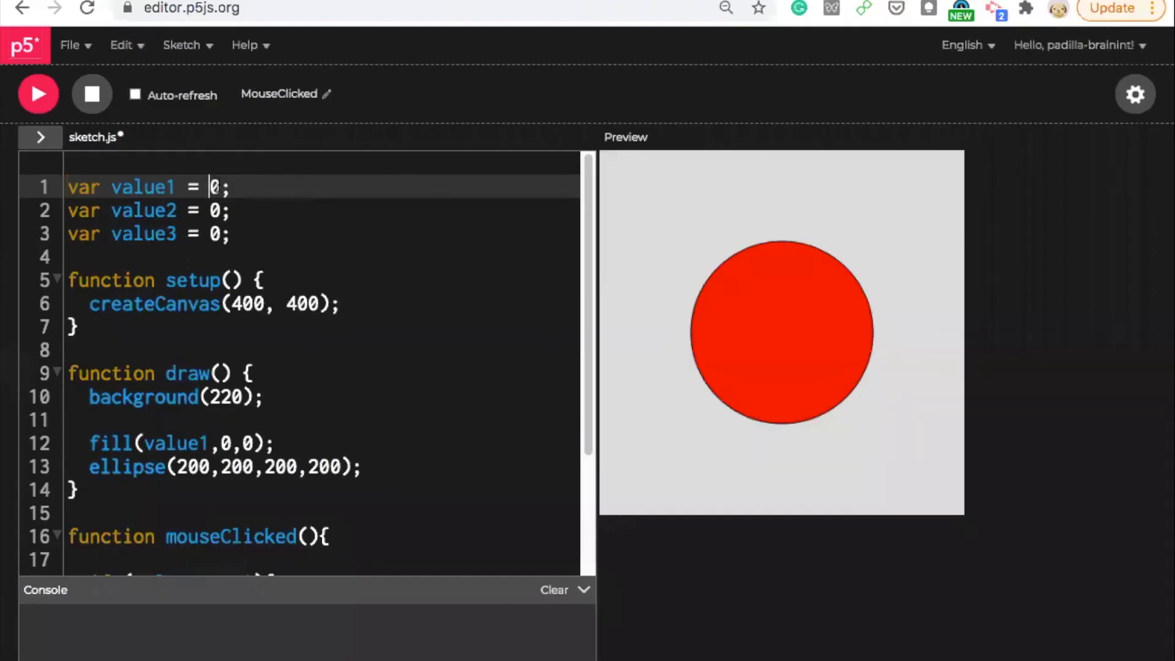
pyautogui.write('150')
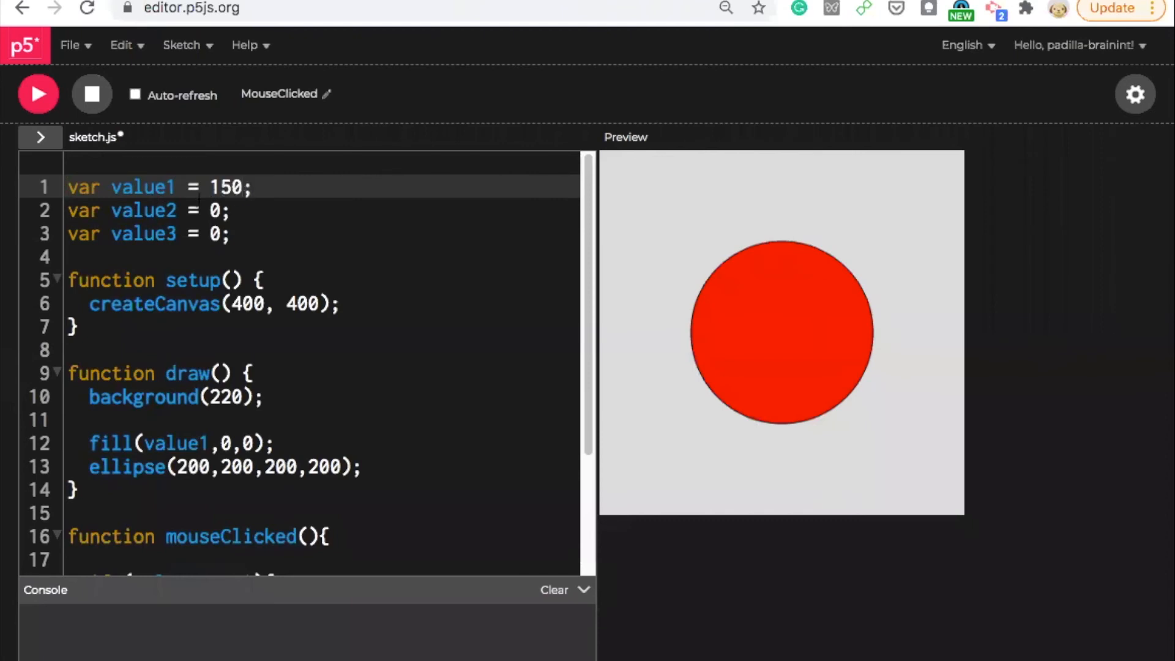
pyautogui.write('26')
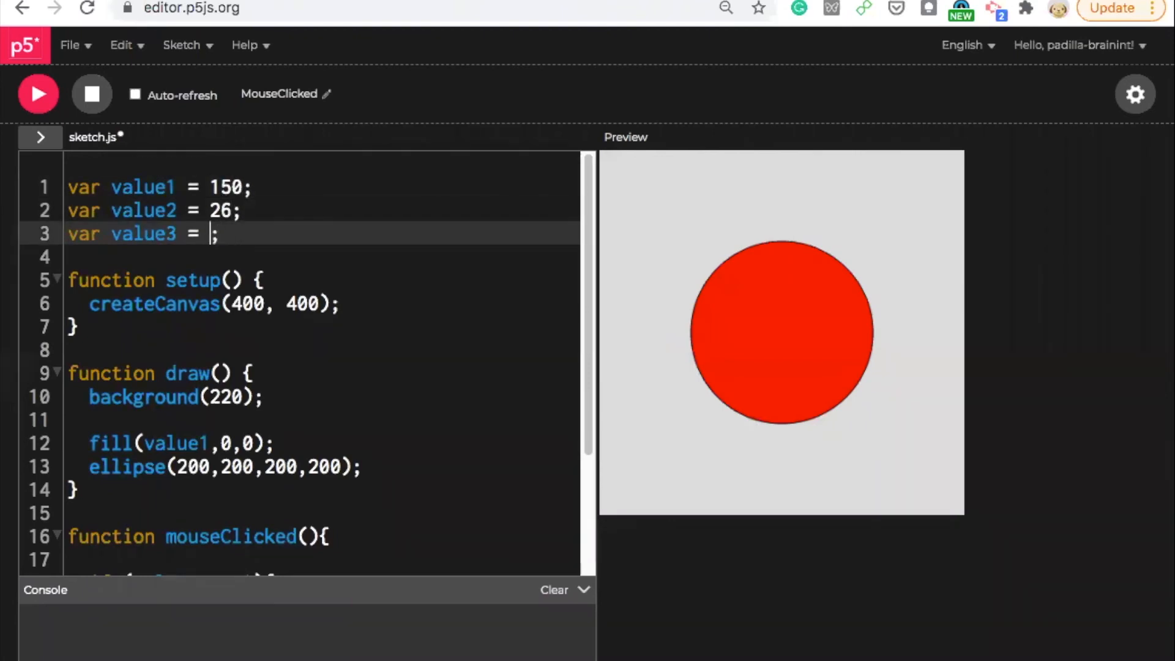
pyautogui.write('128')
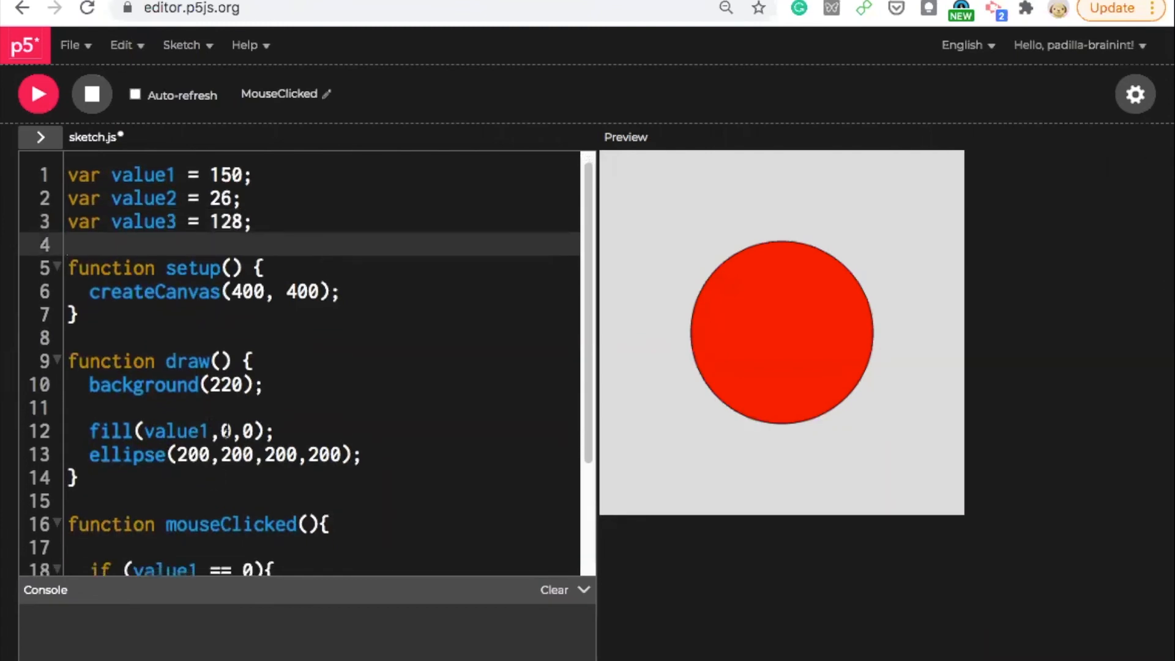
# Change the fill call to fill(value1,value2,value3).
pyautogui.write('v')
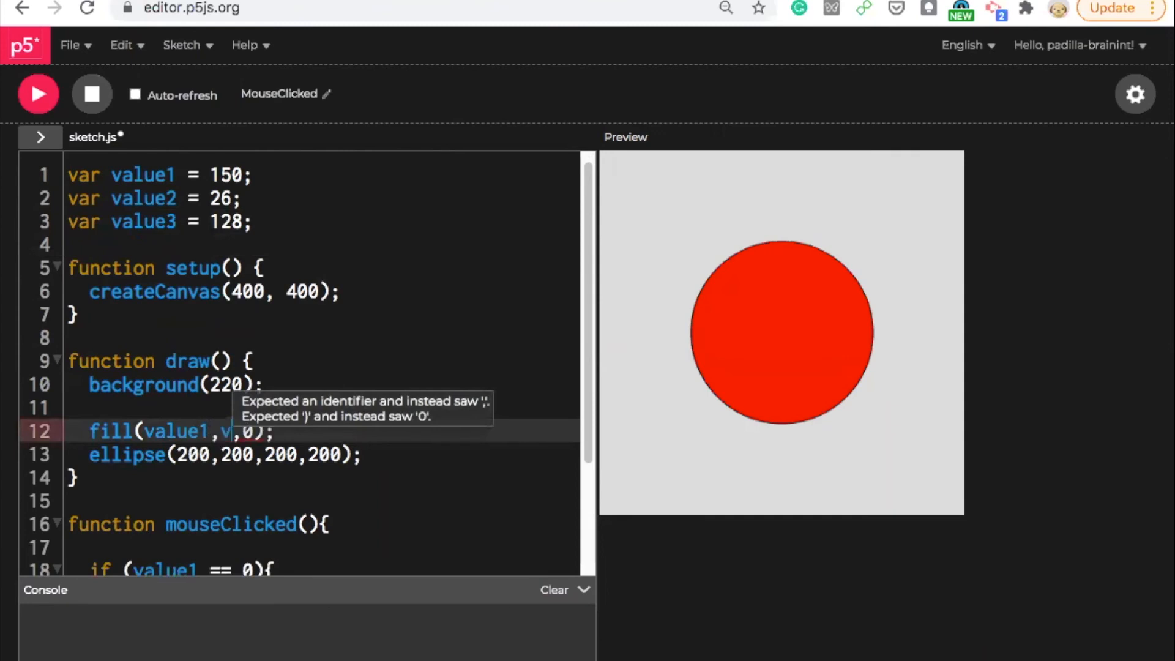
pyautogui.write('alue2')
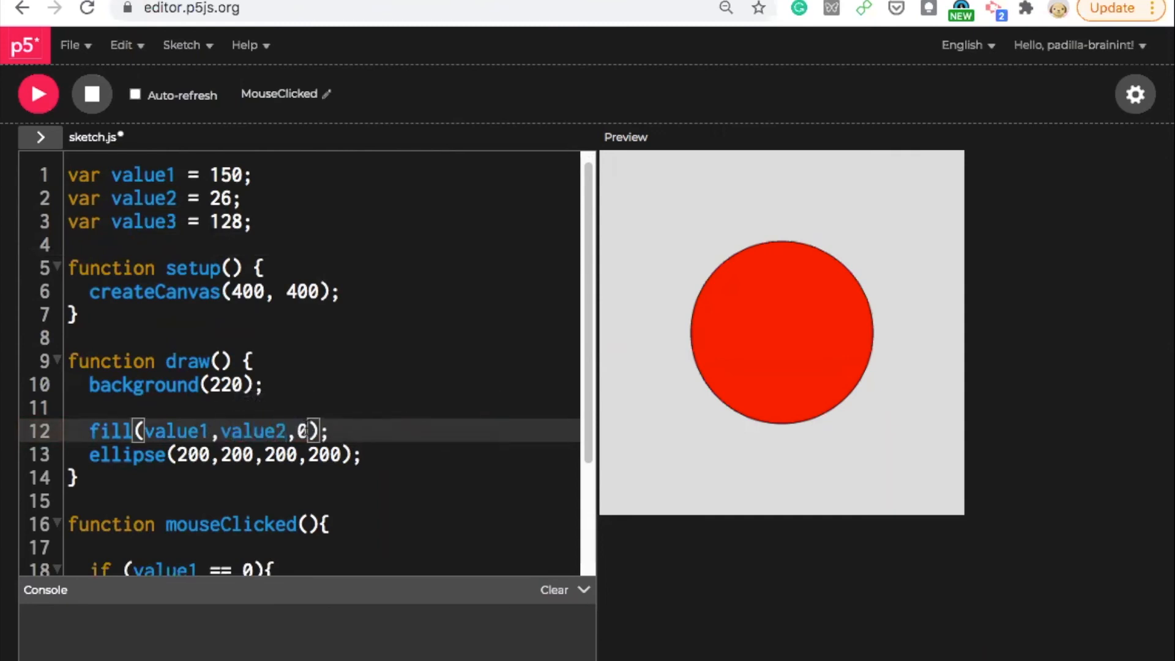
pyautogui.write('value3')
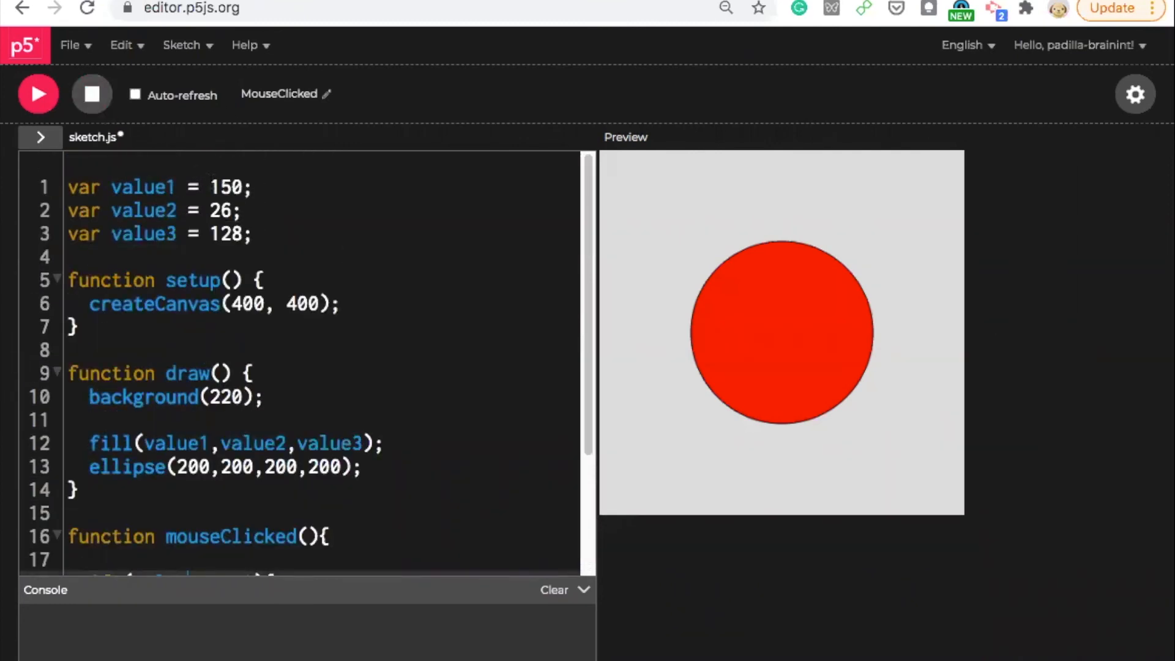
# Change the mouseClicked test to compare value1 against 150.
pyautogui.doubleClick(228, 186)
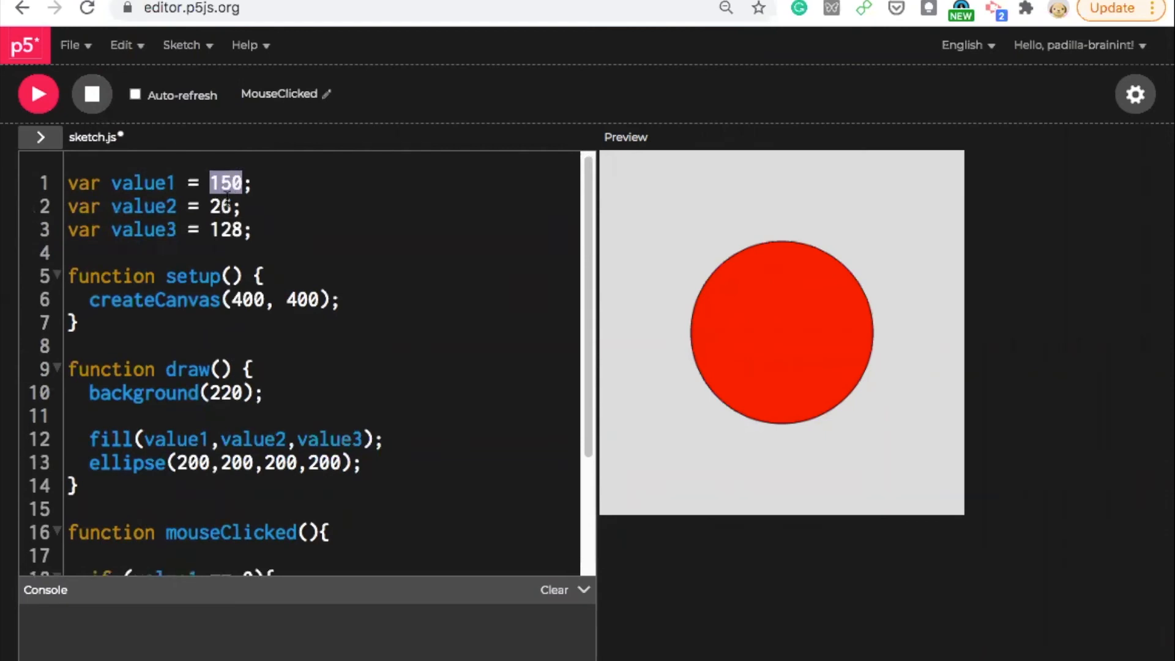
pyautogui.scroll(-3)
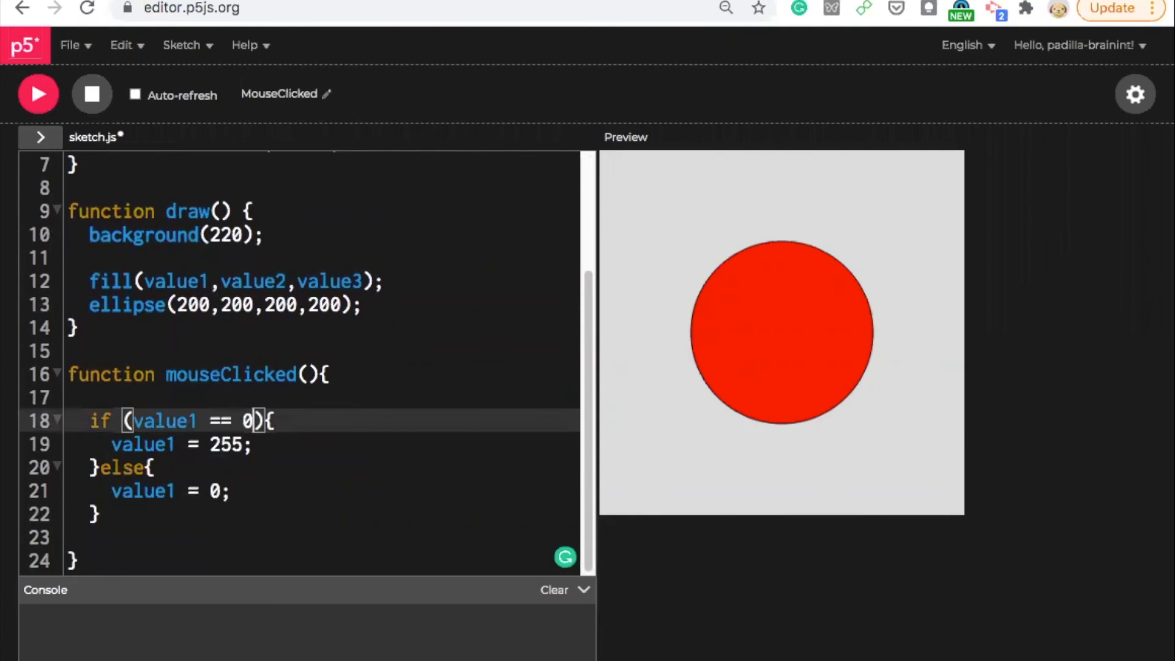
pyautogui.write('150')
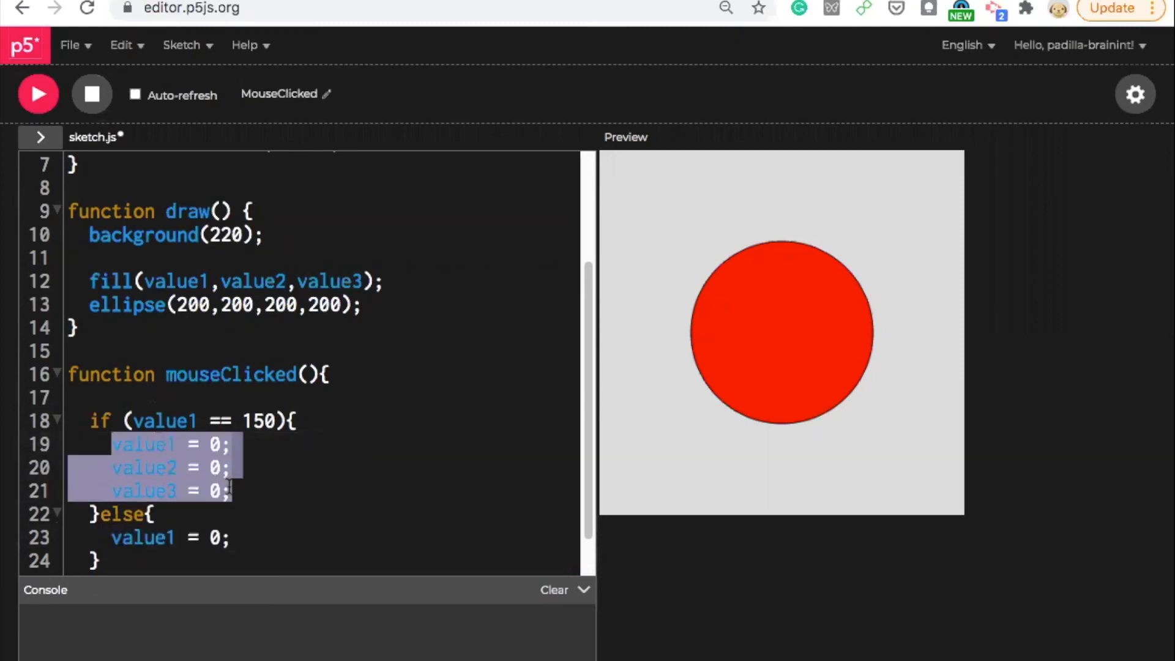
# Fill the else branch so value1 and value2 restore to 150 and 26.
pyautogui.click(236, 537)
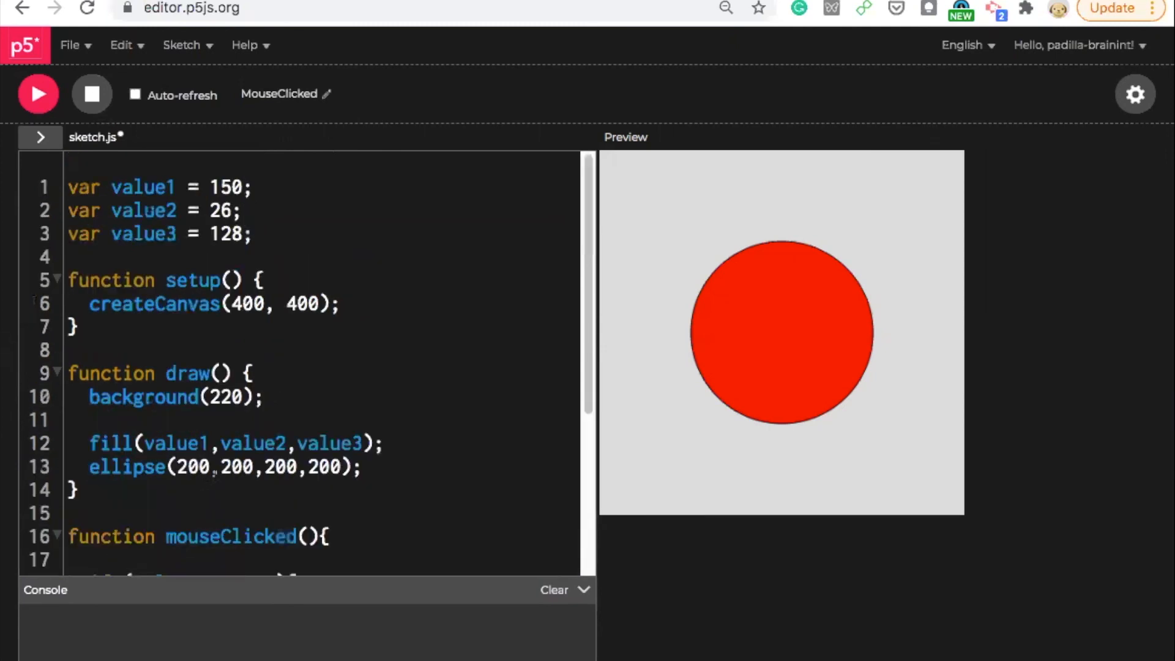
pyautogui.scroll(-3)
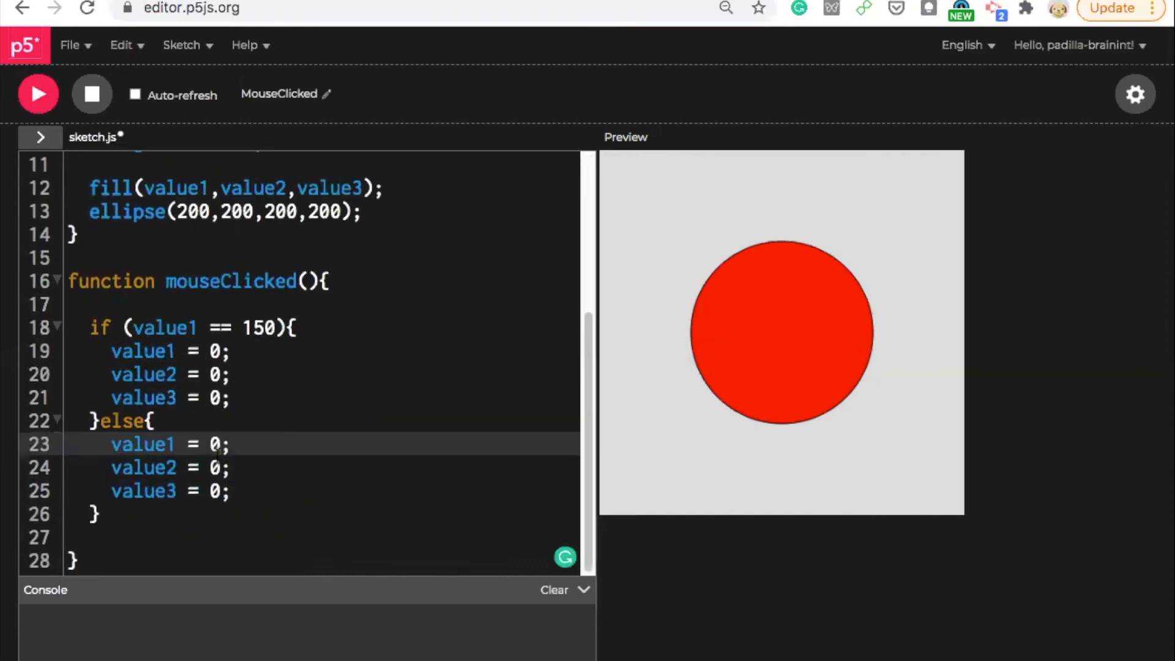
pyautogui.write('15')
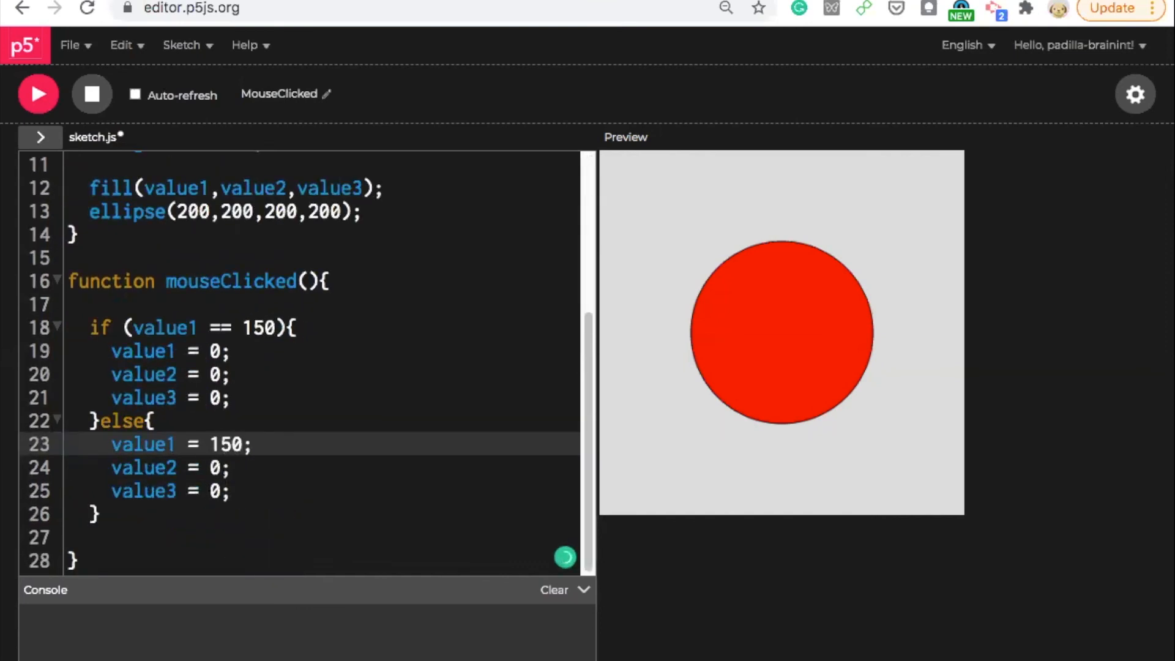
pyautogui.write('26')
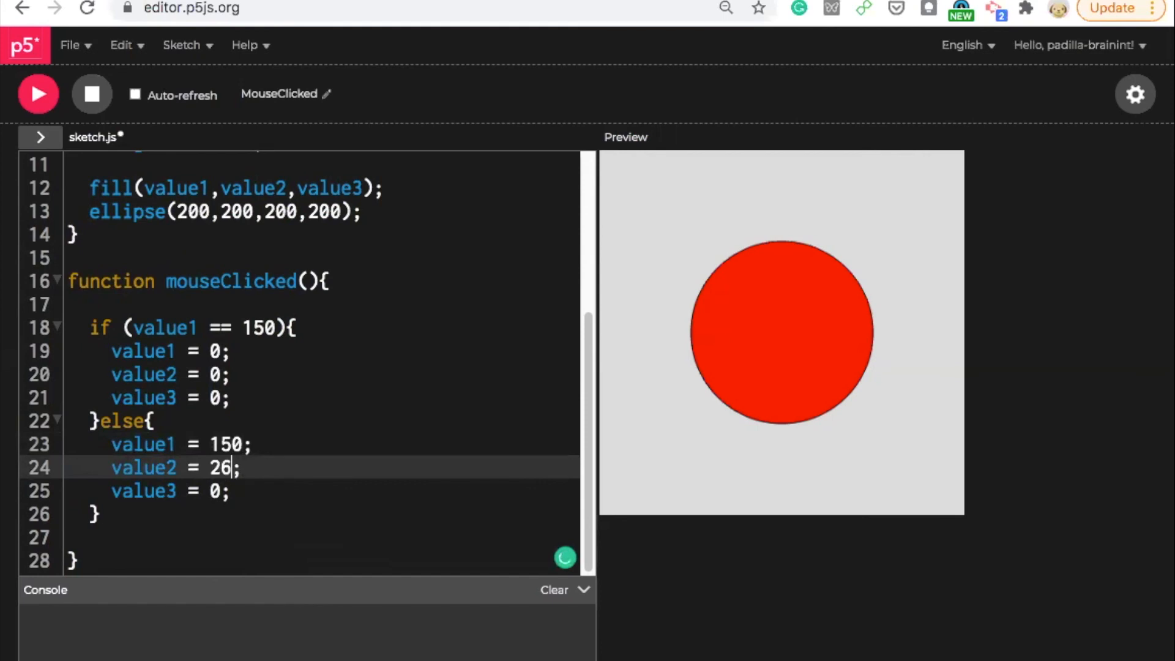
pyautogui.write('1')
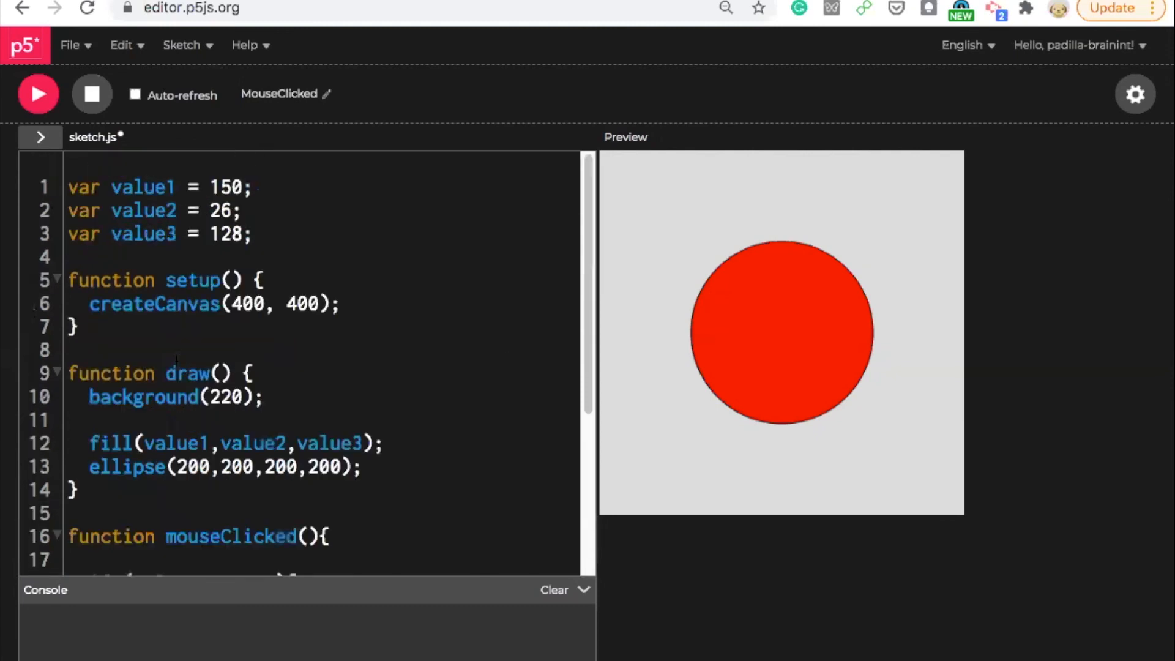
# Stop and rerun the sketch so the preview shows the magenta circle.
pyautogui.click(90, 94)
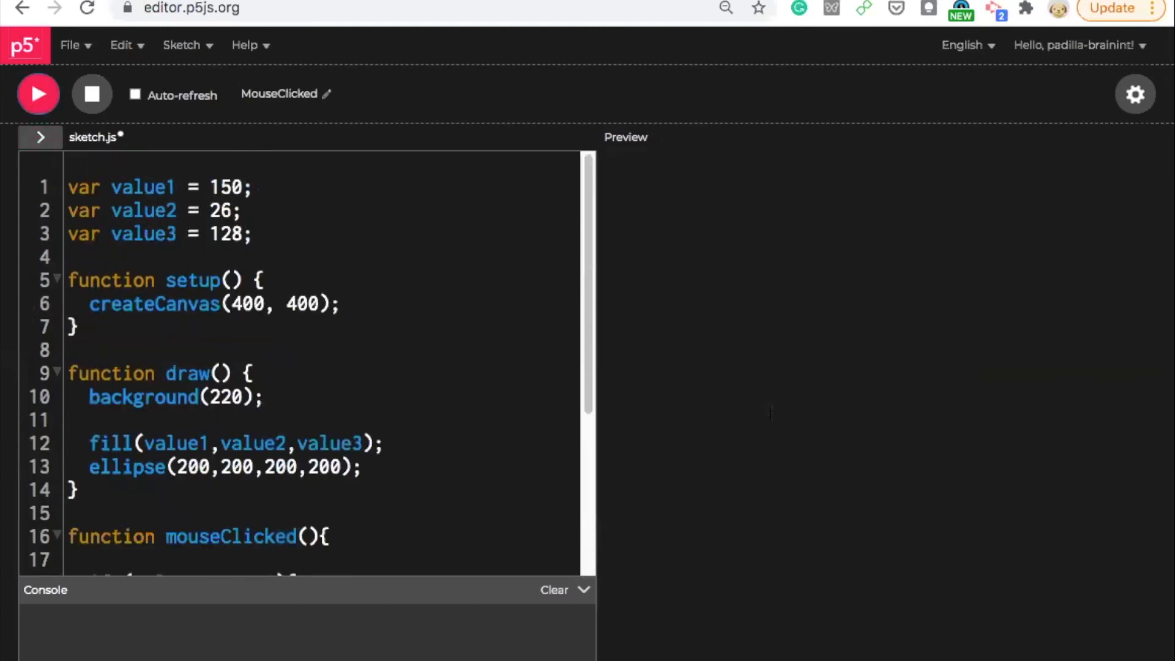
pyautogui.click(38, 95)
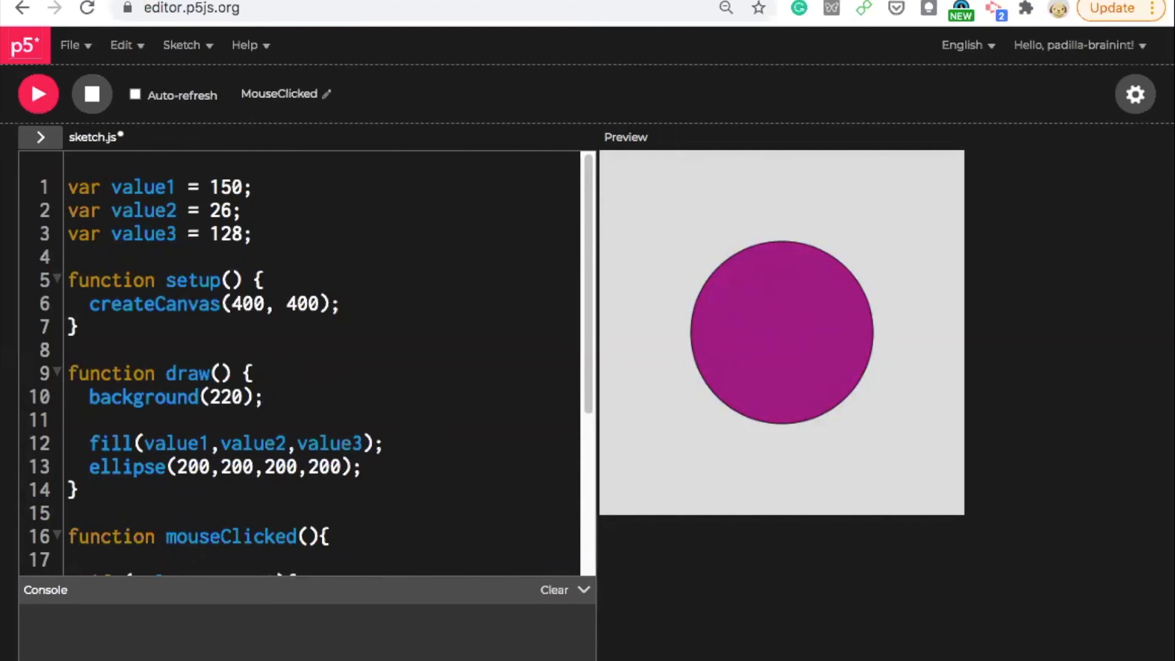
pyautogui.scroll(-3)
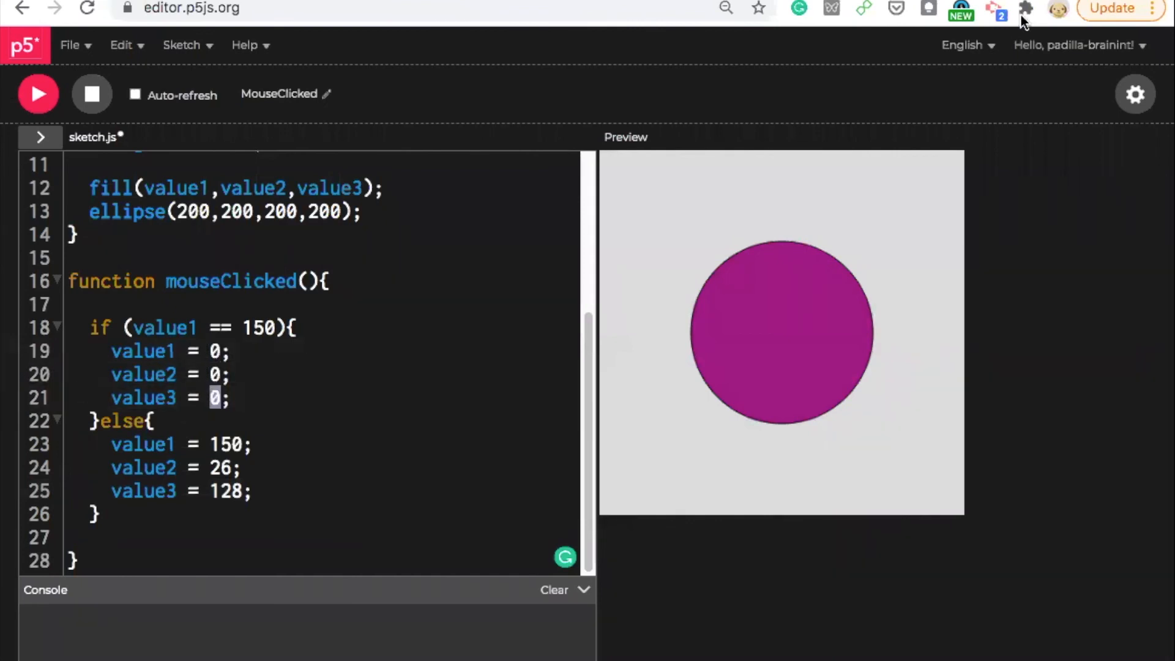
pyautogui.moveTo(527, 415)
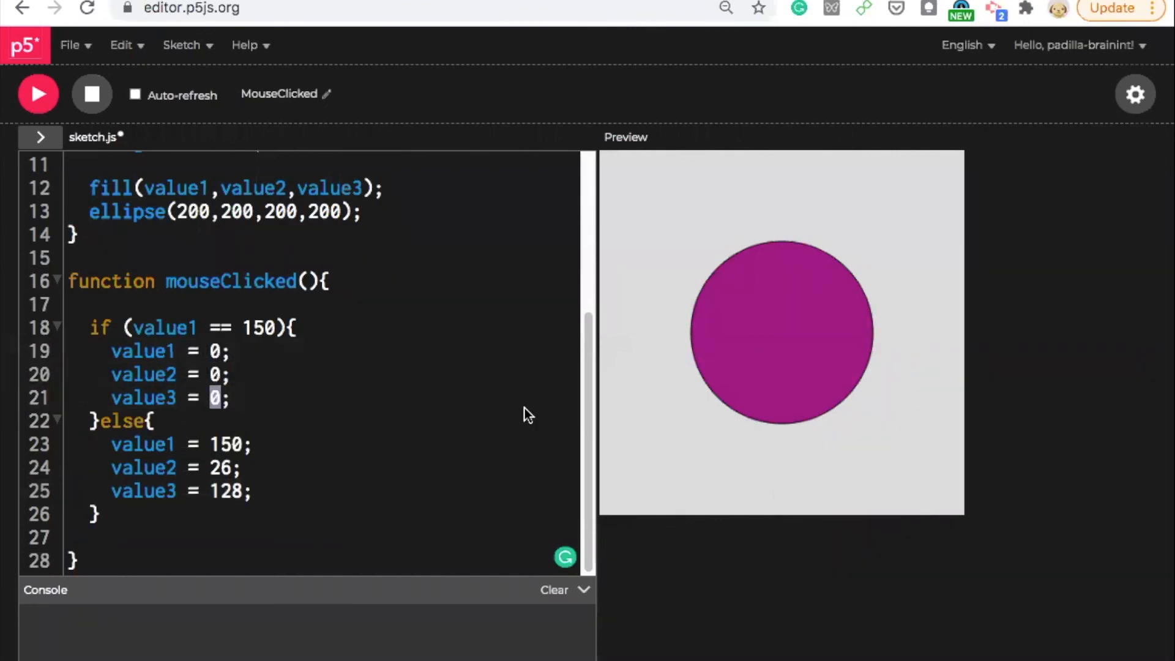